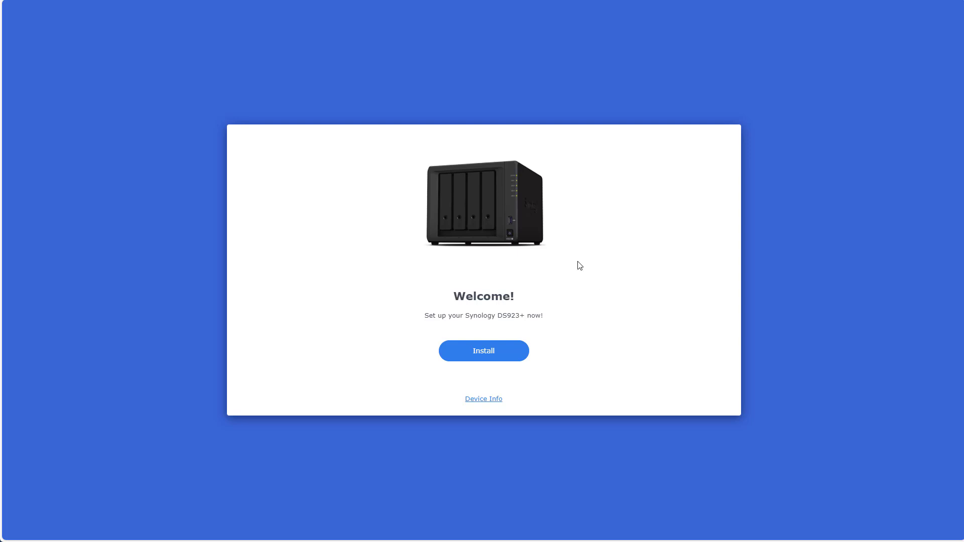
# - Install DSM on the DS923+ and skip creating a Synology Account
pyautogui.click(483, 350)
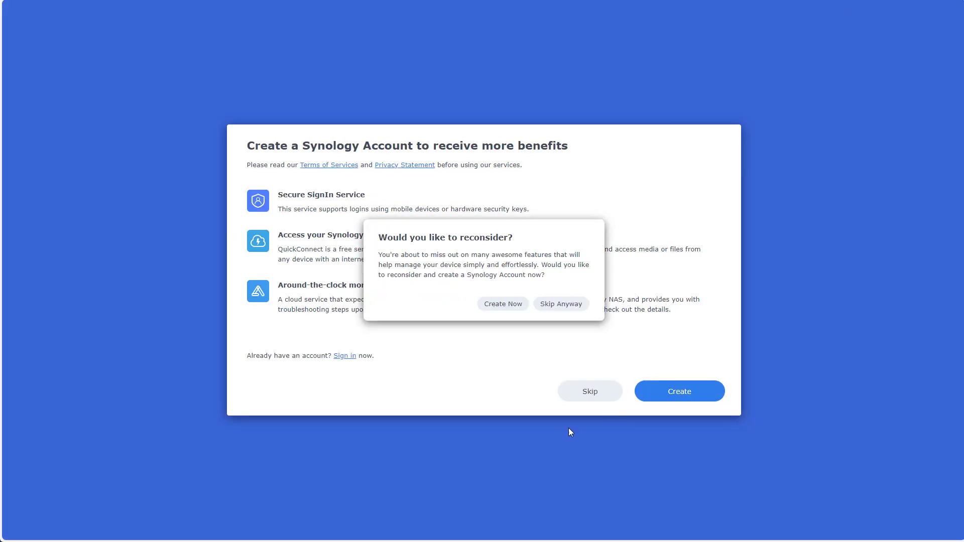
pyautogui.click(560, 303)
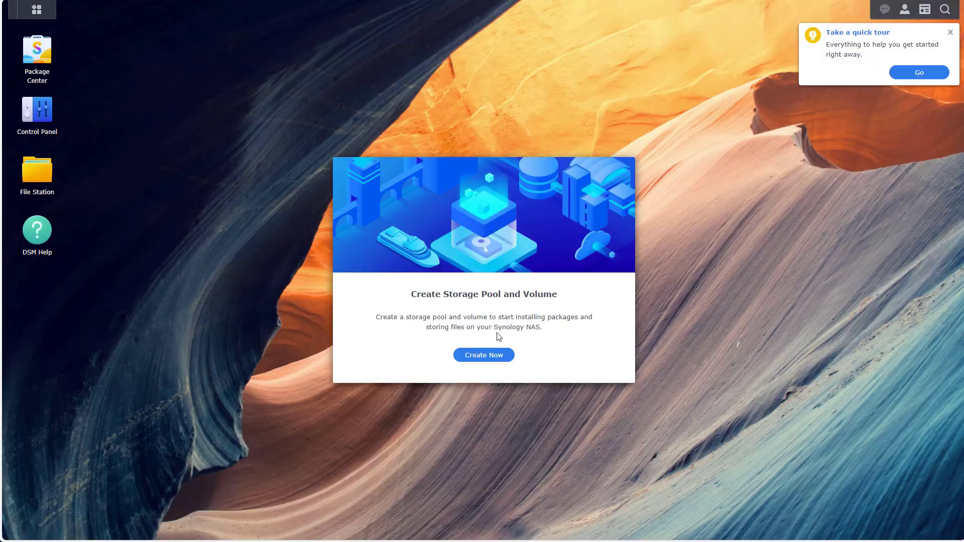
# - Create Storage Pool 1 (SHR, all four drives) with Volume 1 at the full 11147 GB as Btrfs
pyautogui.click(483, 355)
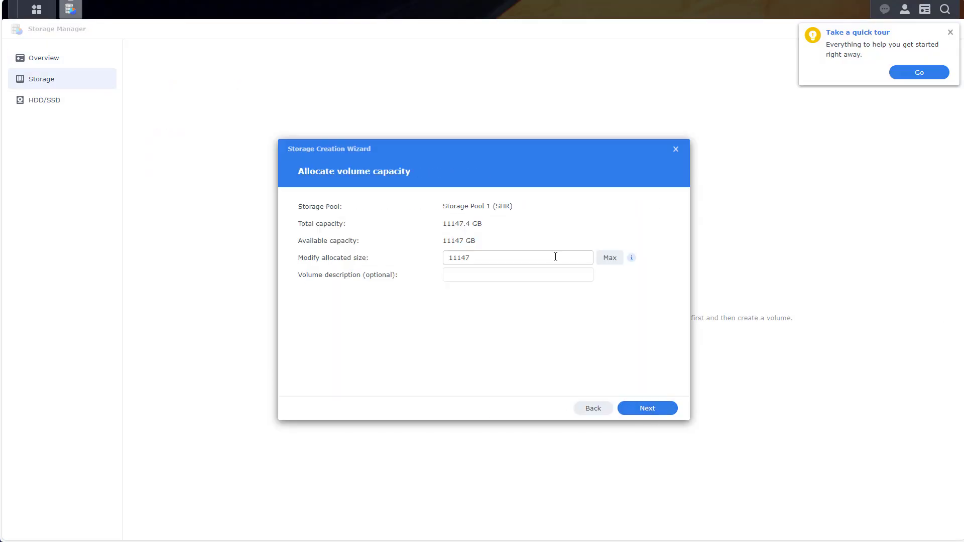
pyautogui.click(646, 408)
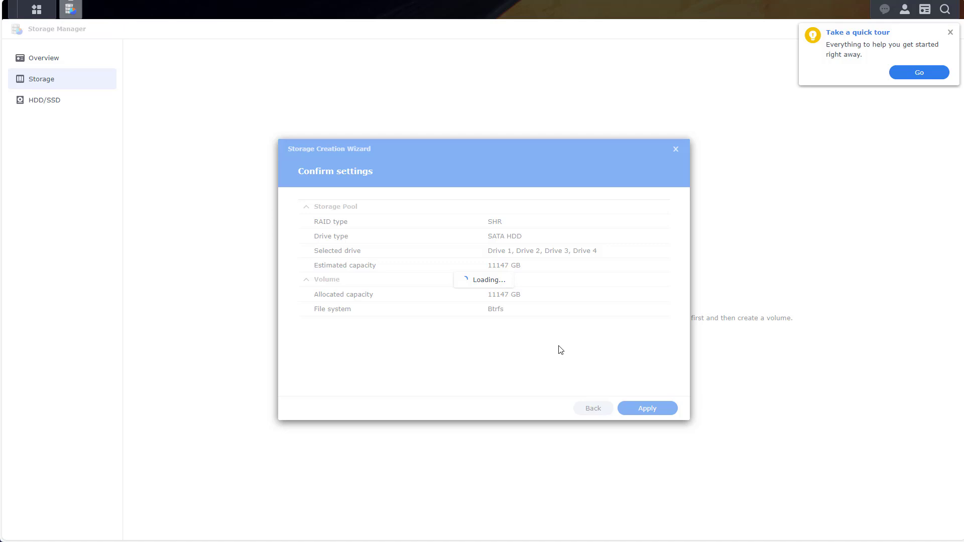
pyautogui.click(645, 408)
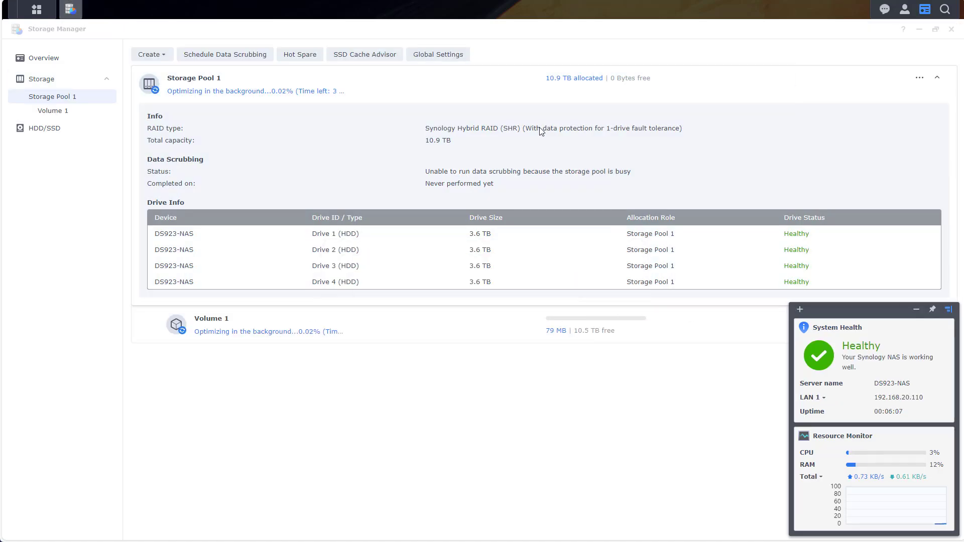
pyautogui.click(45, 127)
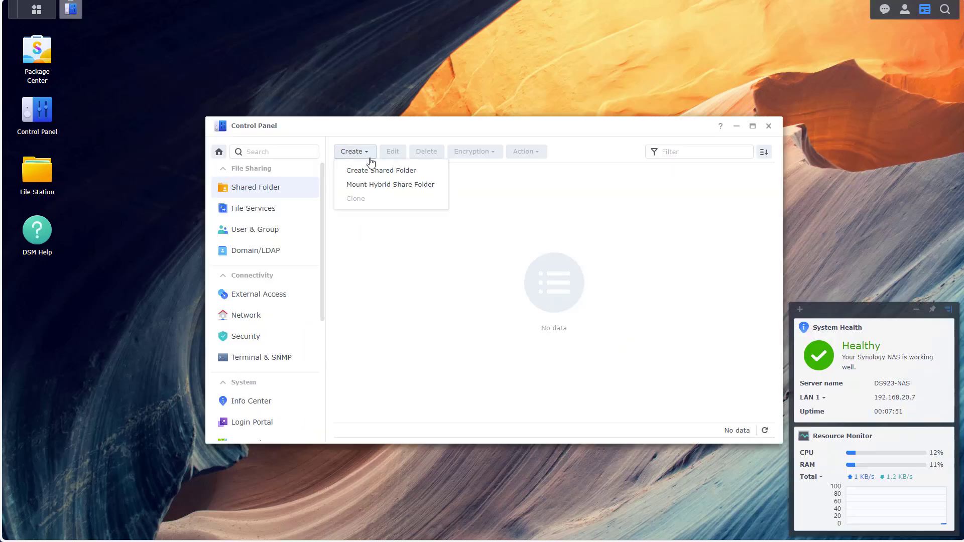
# - Create the Data and Proxmox shared folders on Volume 1 and enable the NFS service
pyautogui.click(381, 170)
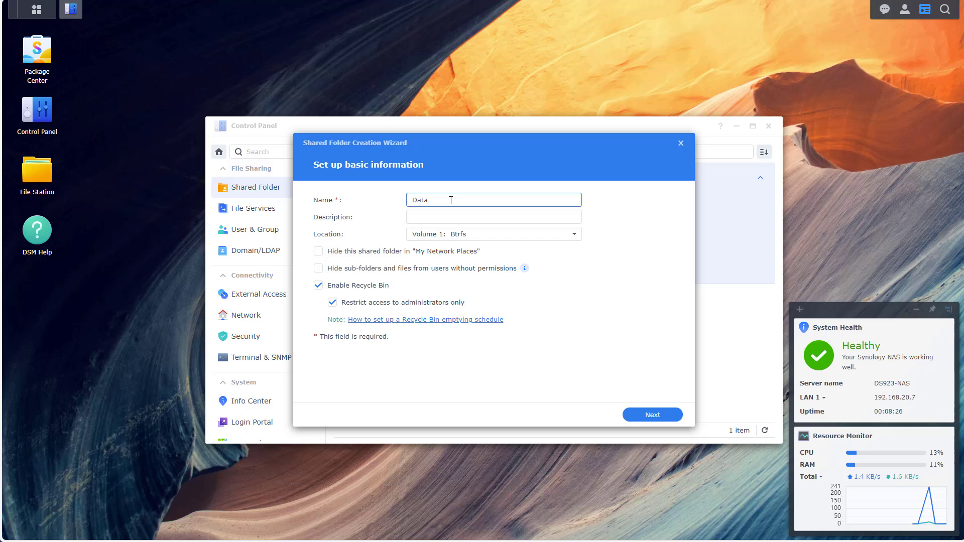
pyautogui.click(650, 415)
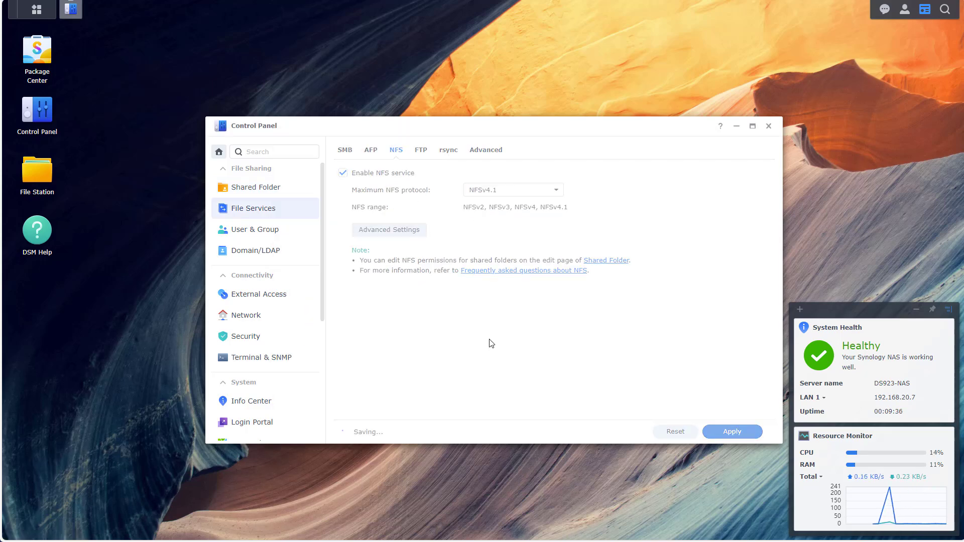
pyautogui.click(256, 187)
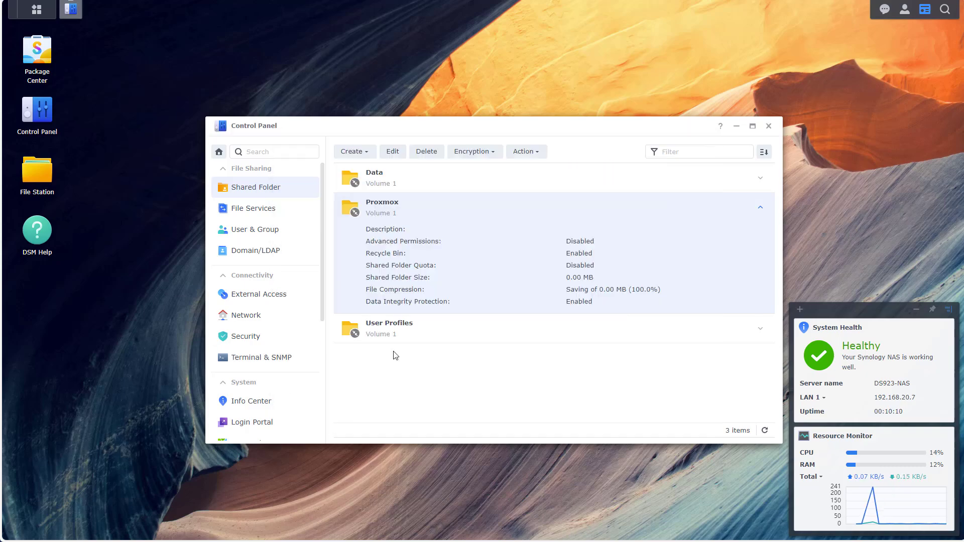
pyautogui.click(244, 337)
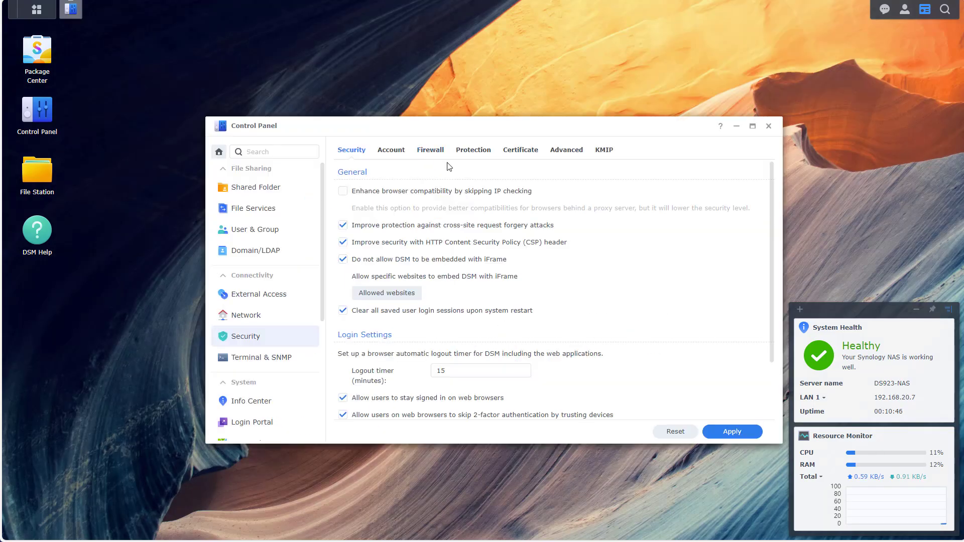
# - Review the advanced security options and set DSM web ports 8000 HTTP and 8001 HTTPS
pyautogui.scroll(-3)
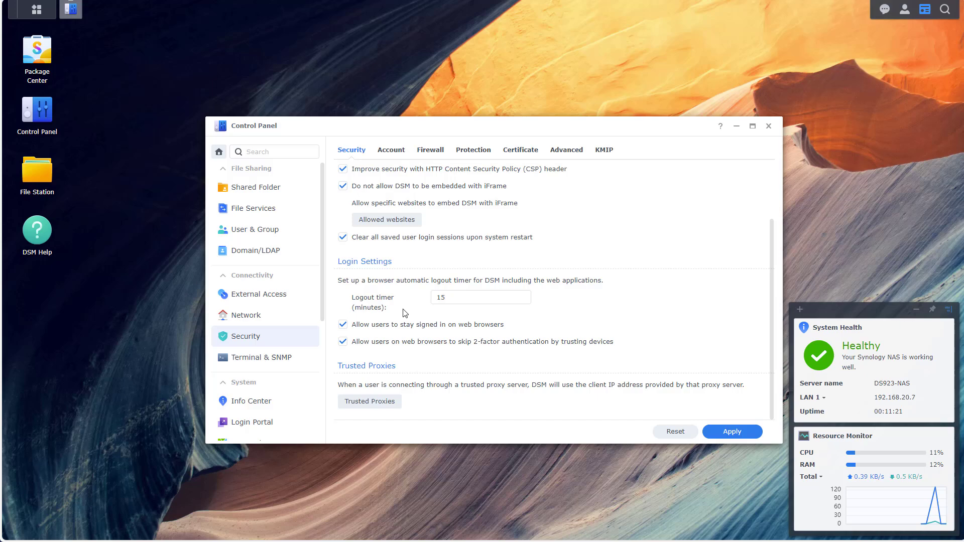
pyautogui.click(565, 150)
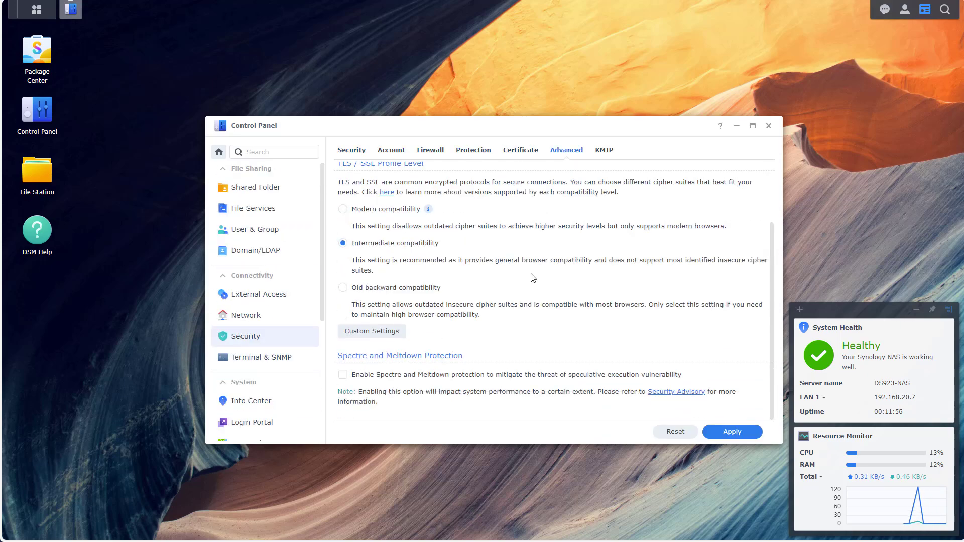
pyautogui.click(252, 422)
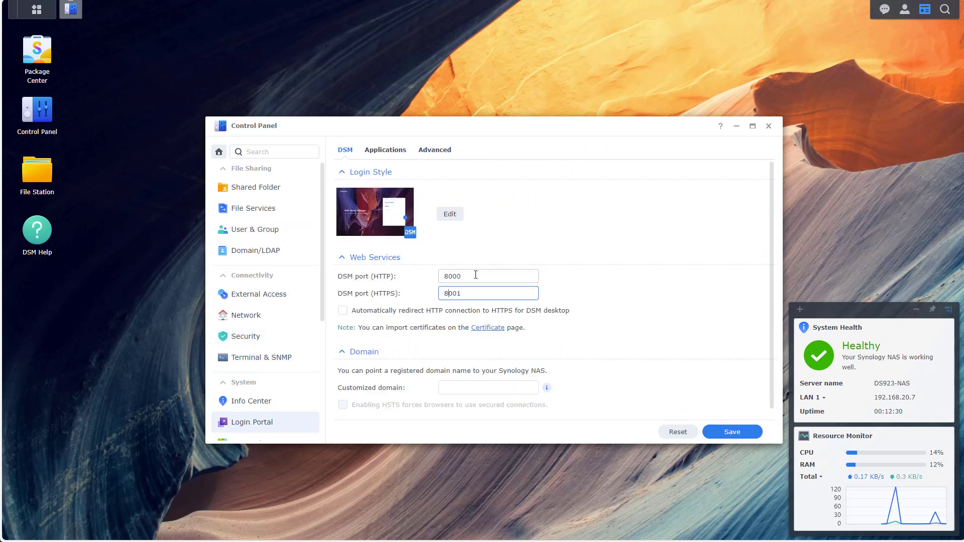
pyautogui.click(732, 430)
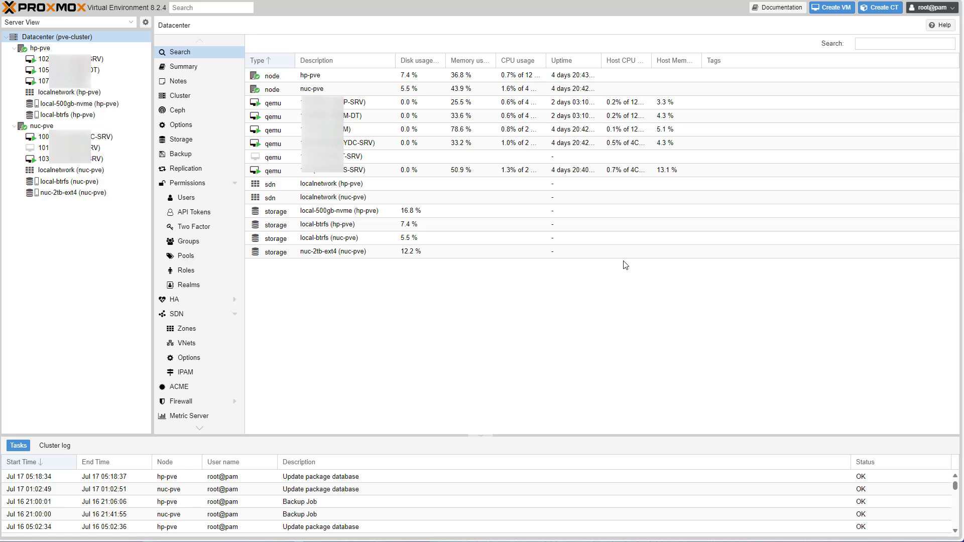
pyautogui.moveTo(538, 332)
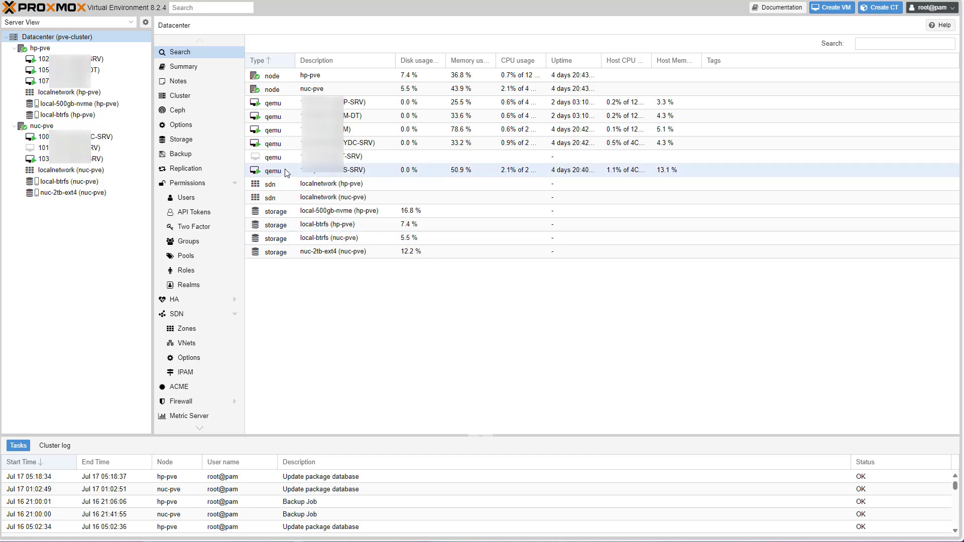
# - From the datacenter storage list, start adding a new NFS storage
pyautogui.click(182, 140)
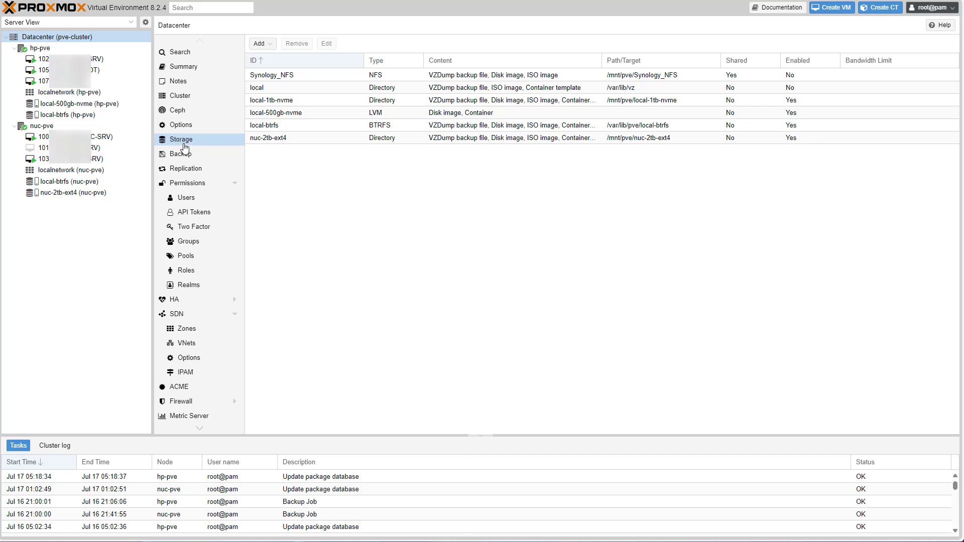
pyautogui.moveTo(314, 80)
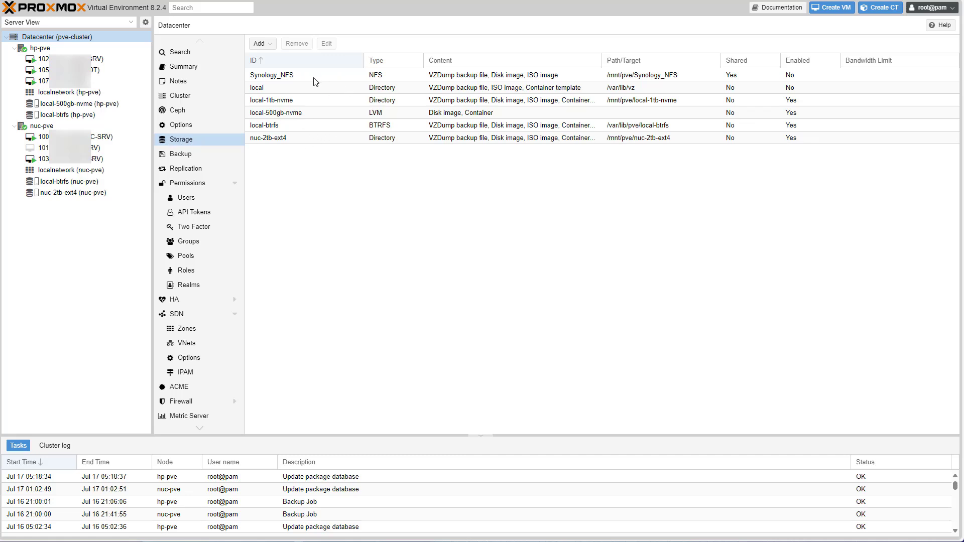
pyautogui.moveTo(354, 228)
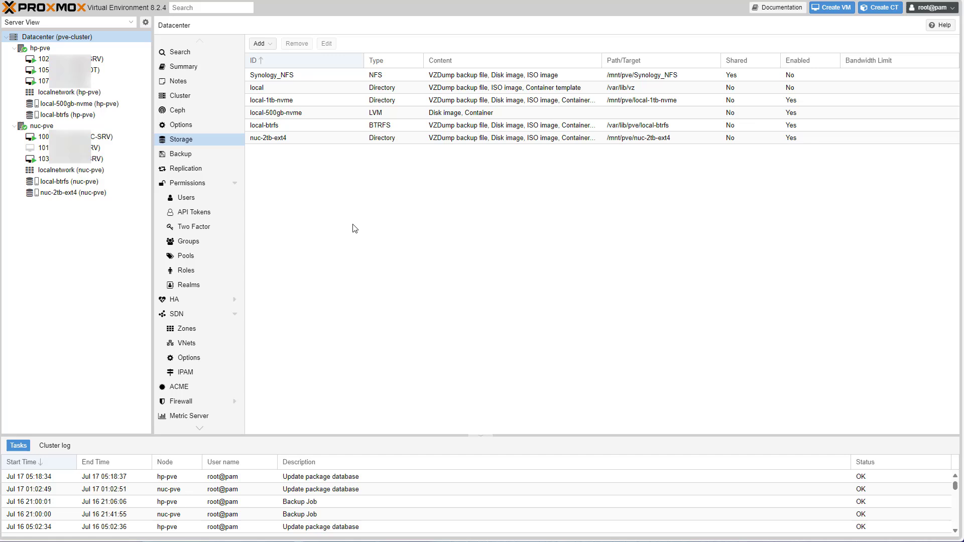
pyautogui.moveTo(269, 52)
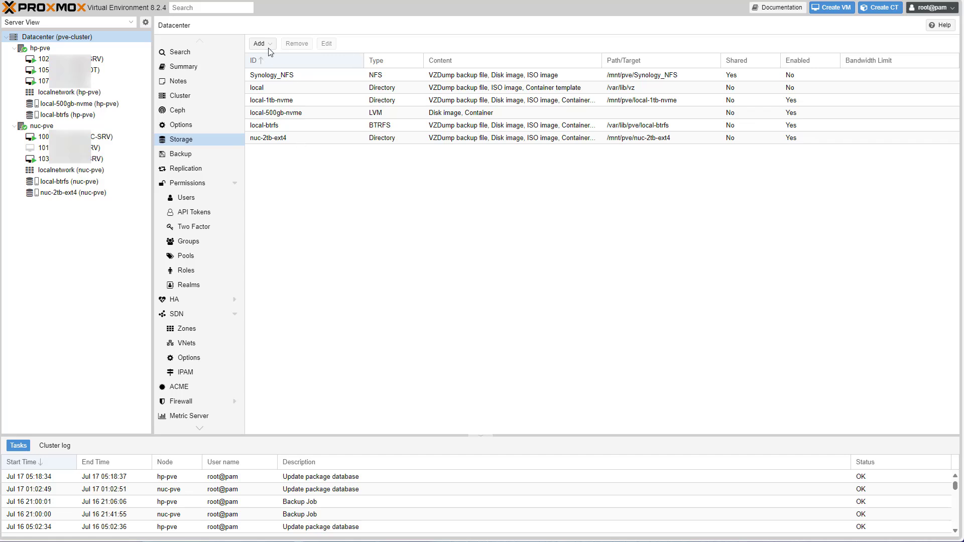
pyautogui.click(259, 43)
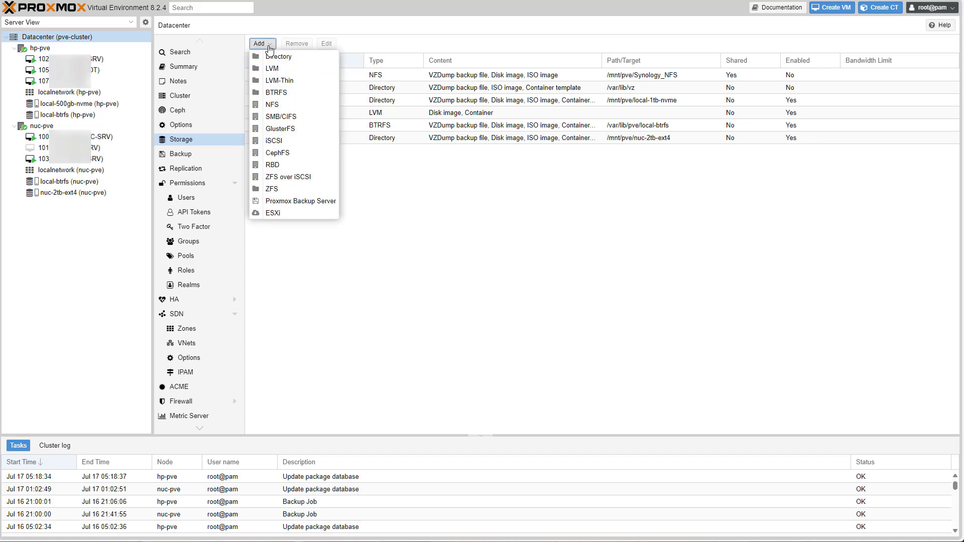
pyautogui.click(272, 105)
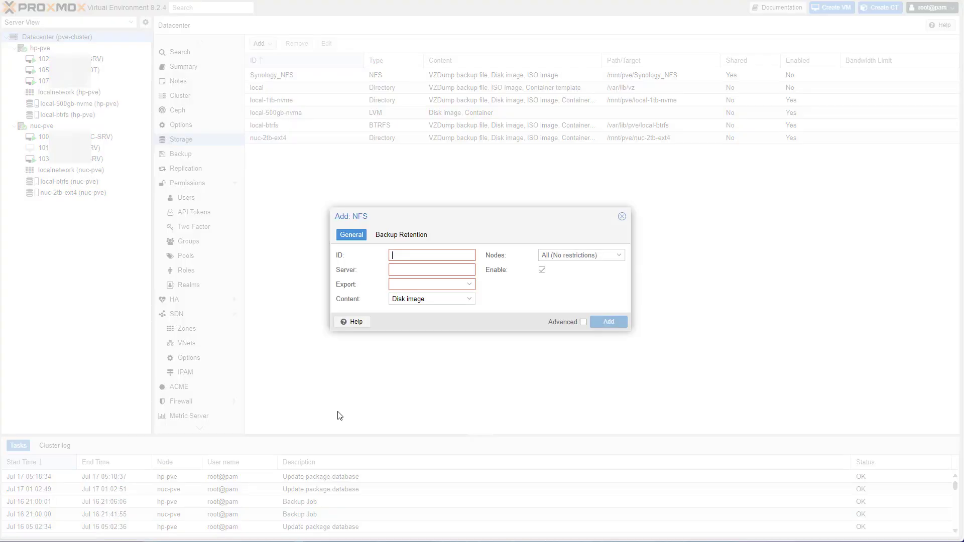
# - Enter ID DS923 and server 192.168.36.10, then list the server's NFS exports
pyautogui.write('DS')
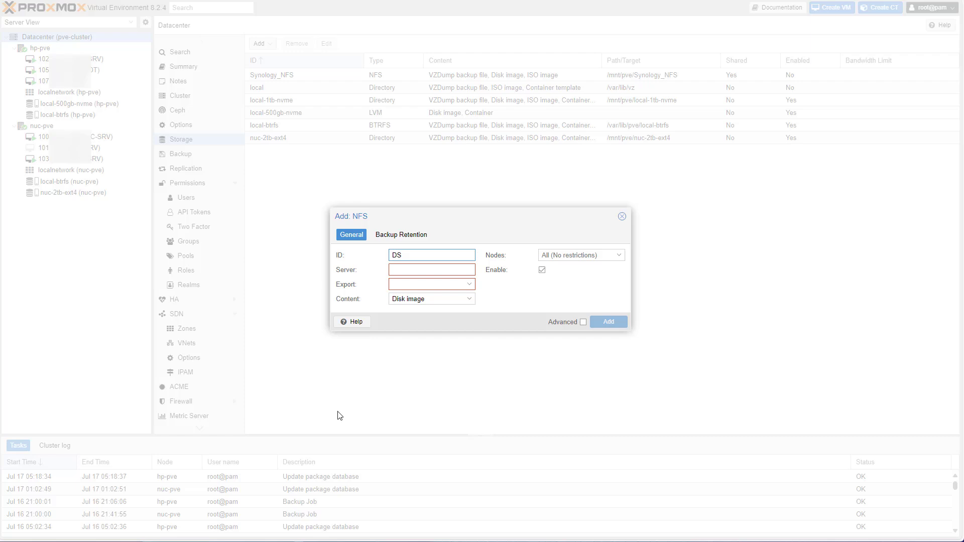
pyautogui.write('9232')
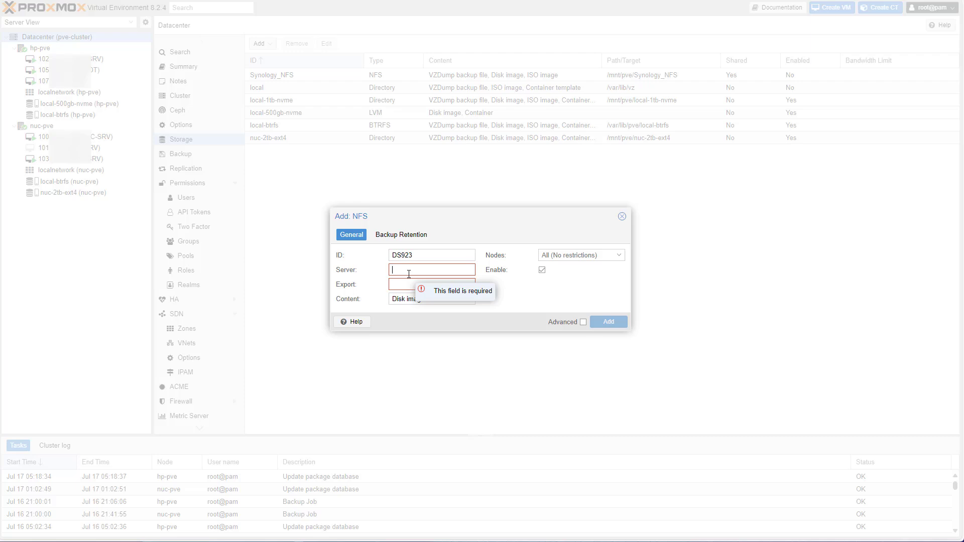
pyautogui.write('192.168.36')
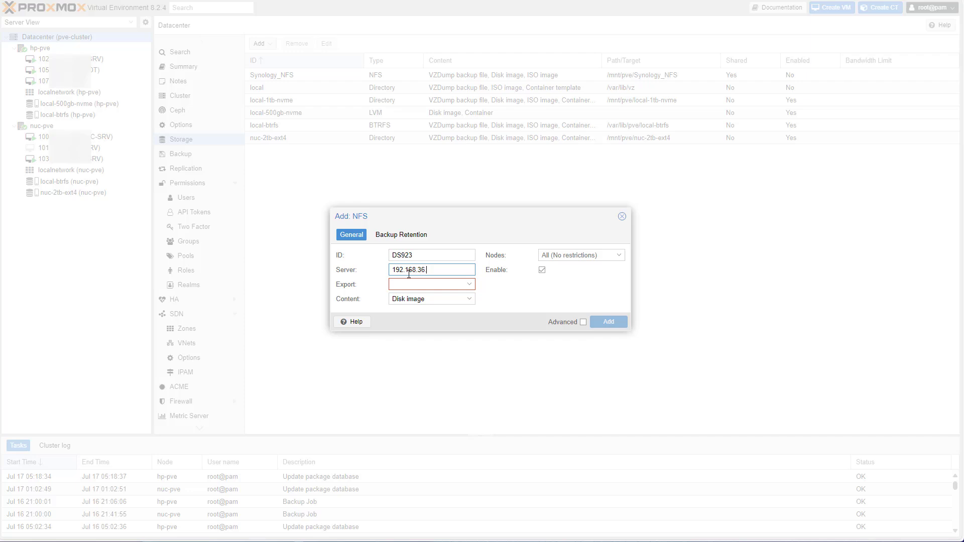
pyautogui.write('.10')
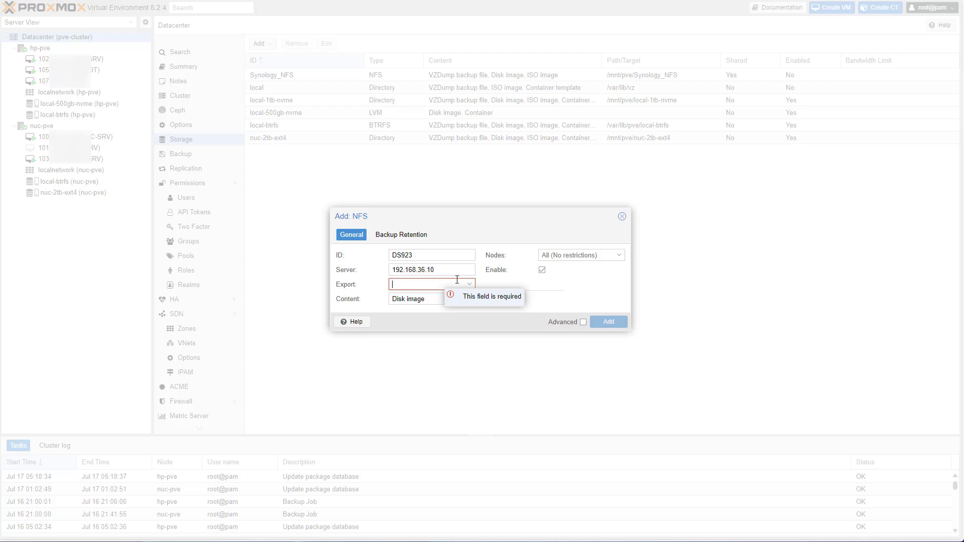
pyautogui.moveTo(459, 265)
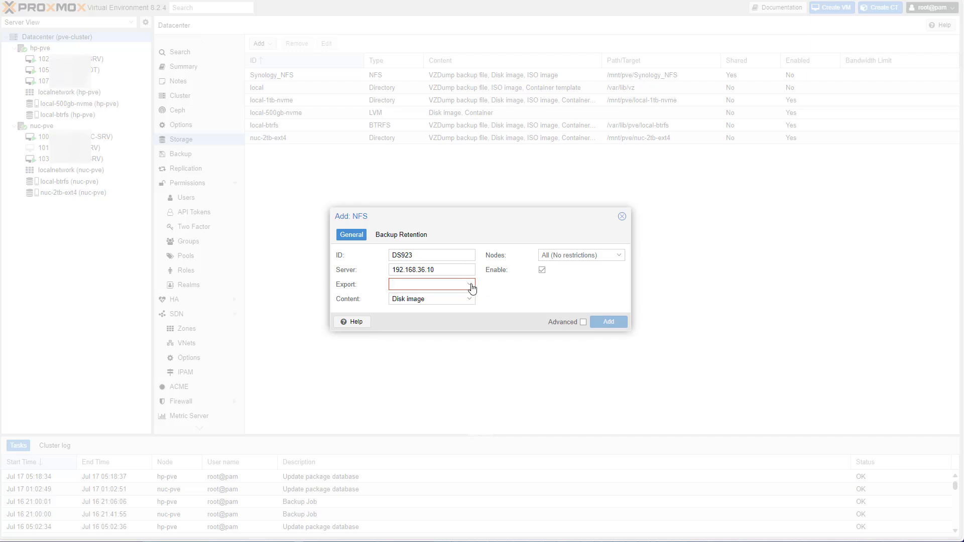
pyautogui.click(471, 285)
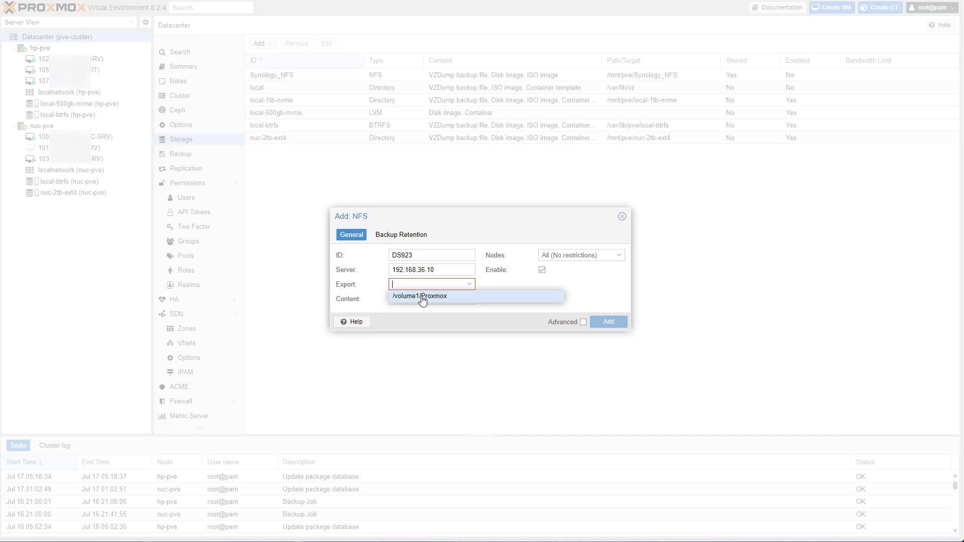
pyautogui.moveTo(468, 302)
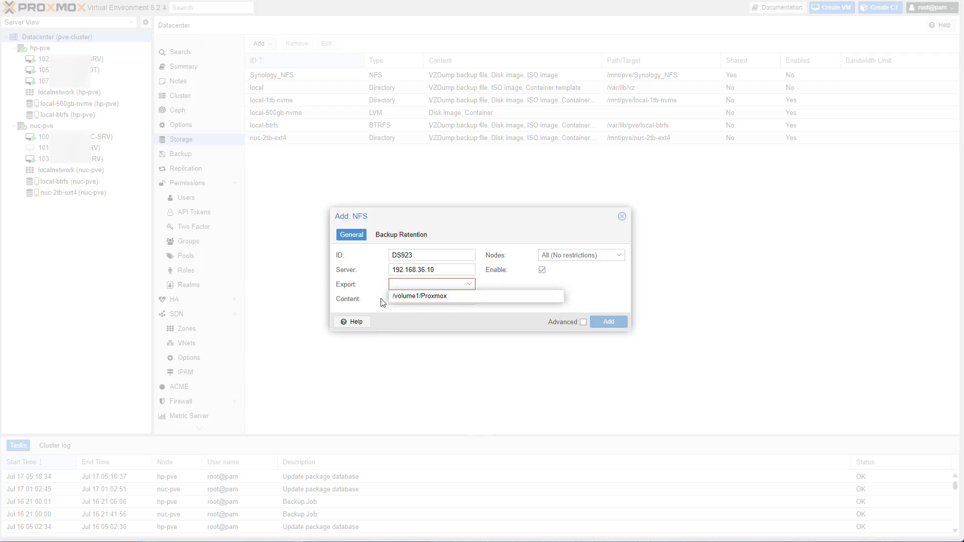
pyautogui.moveTo(450, 295)
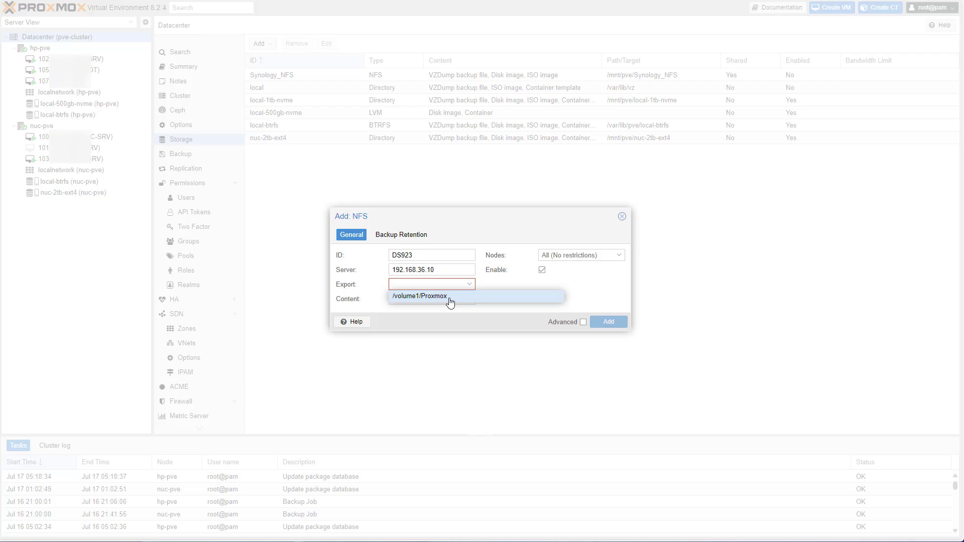
# - Add DS923 storage from /volume1/Proxmox with disk and ISO images, NFS version 4.1
pyautogui.click(420, 295)
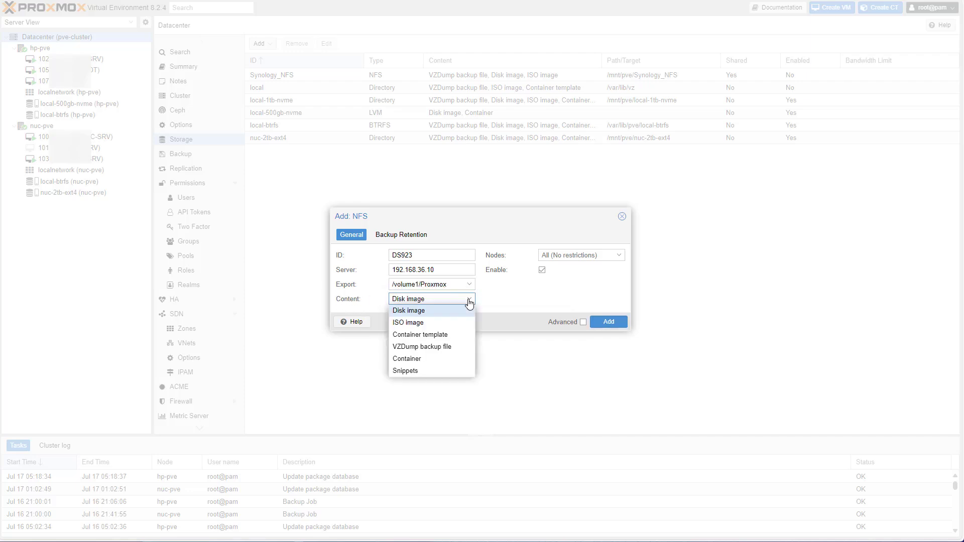
pyautogui.click(409, 322)
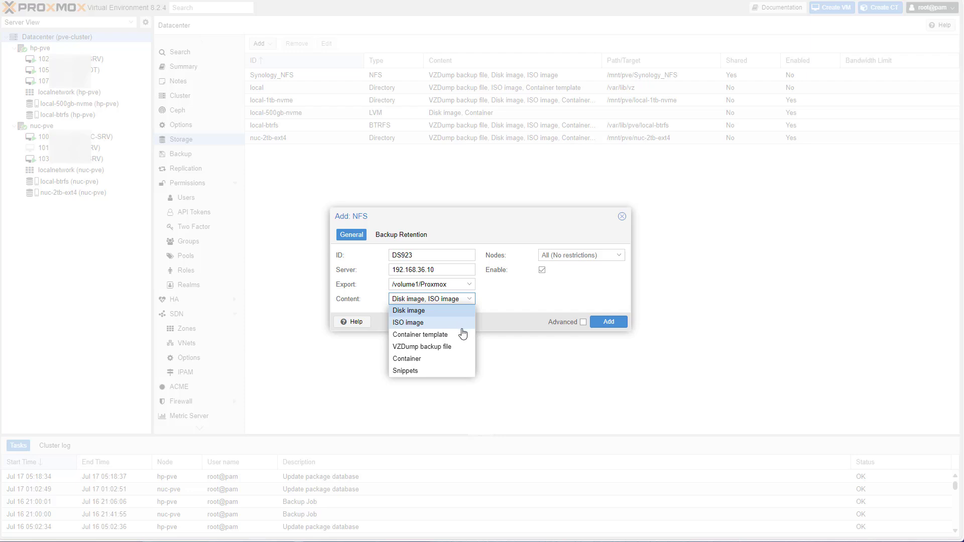
pyautogui.moveTo(414, 347)
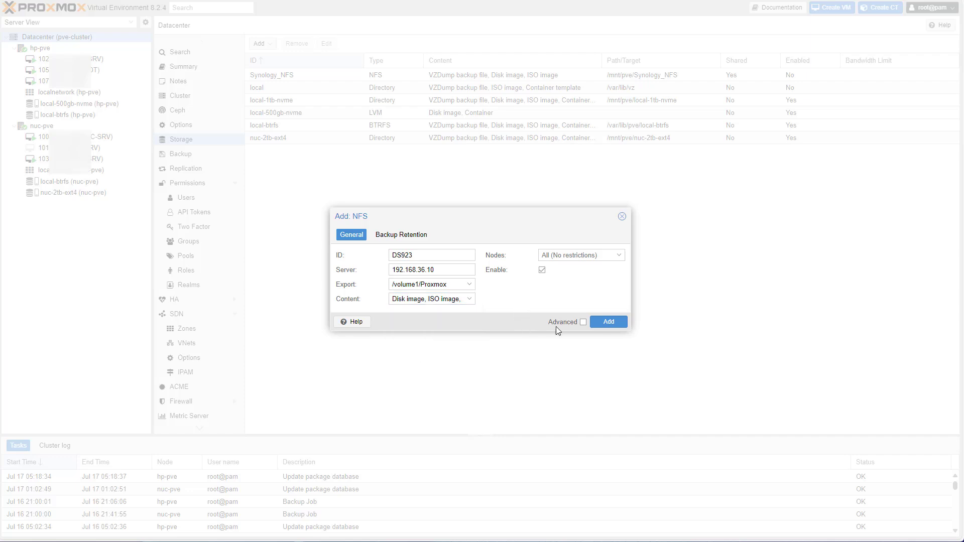
pyautogui.click(582, 321)
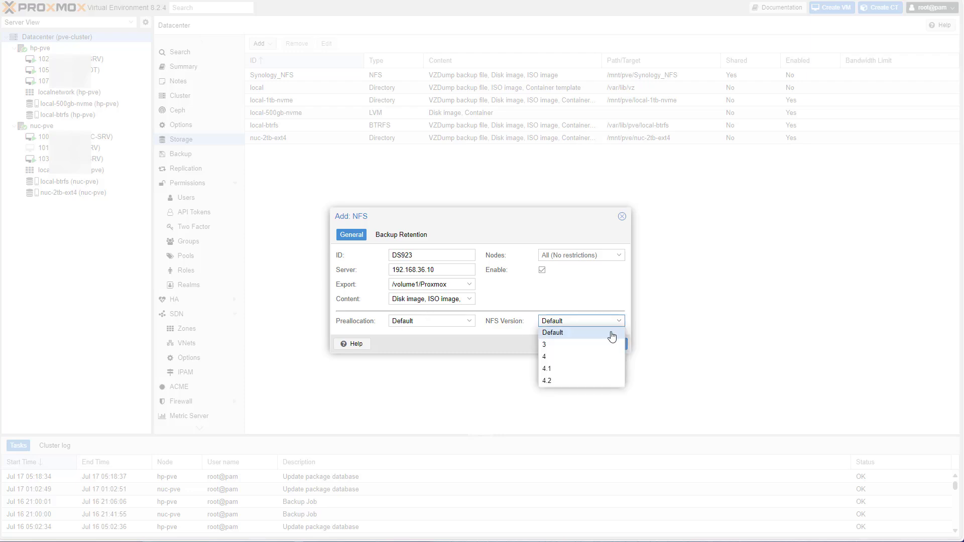
pyautogui.click(546, 368)
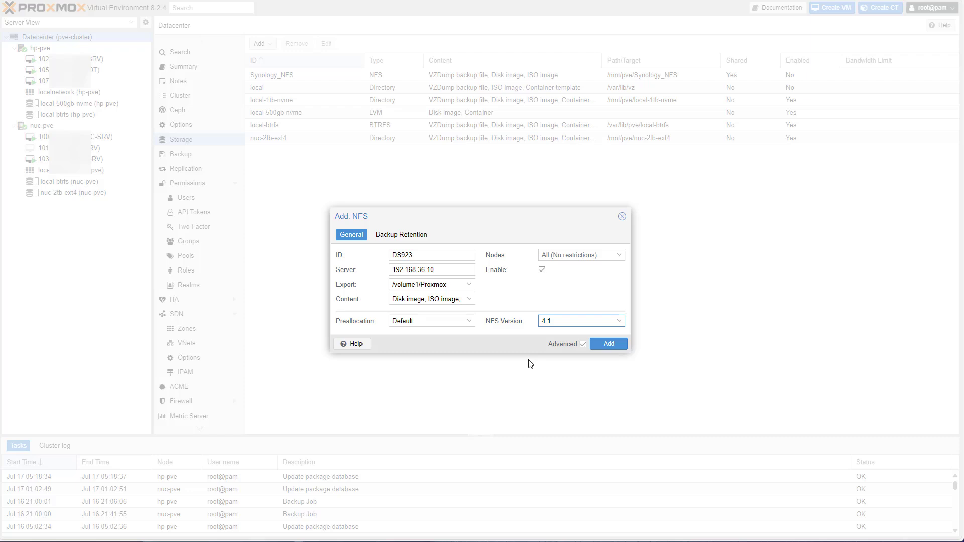
pyautogui.moveTo(508, 381)
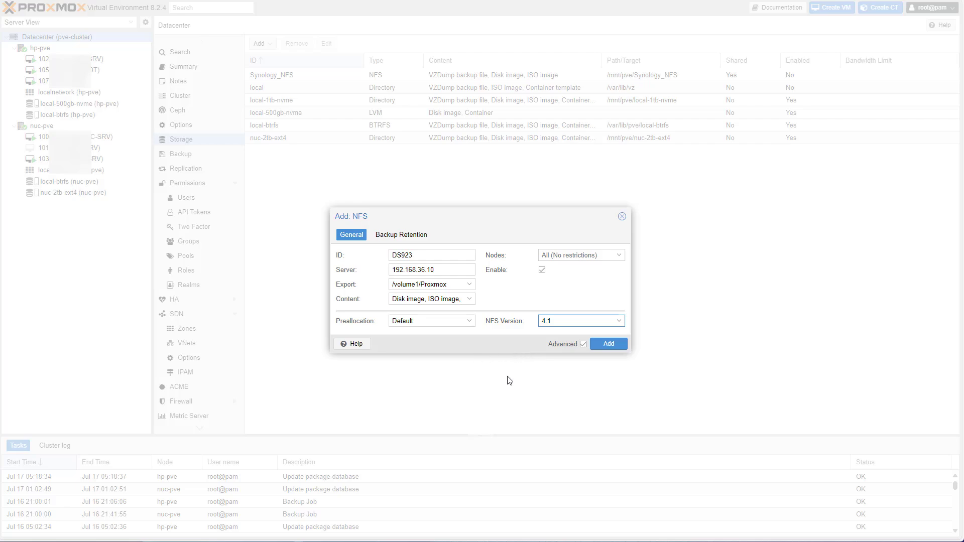
pyautogui.click(607, 344)
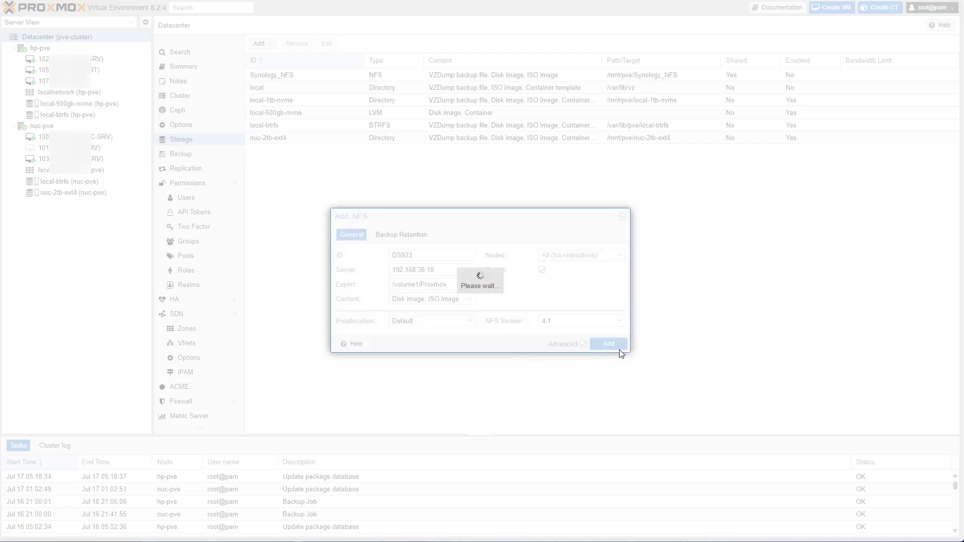
# - Check DS923 on hp-pve shows about 55% usage, then return to the datacenter storage list
pyautogui.click(607, 343)
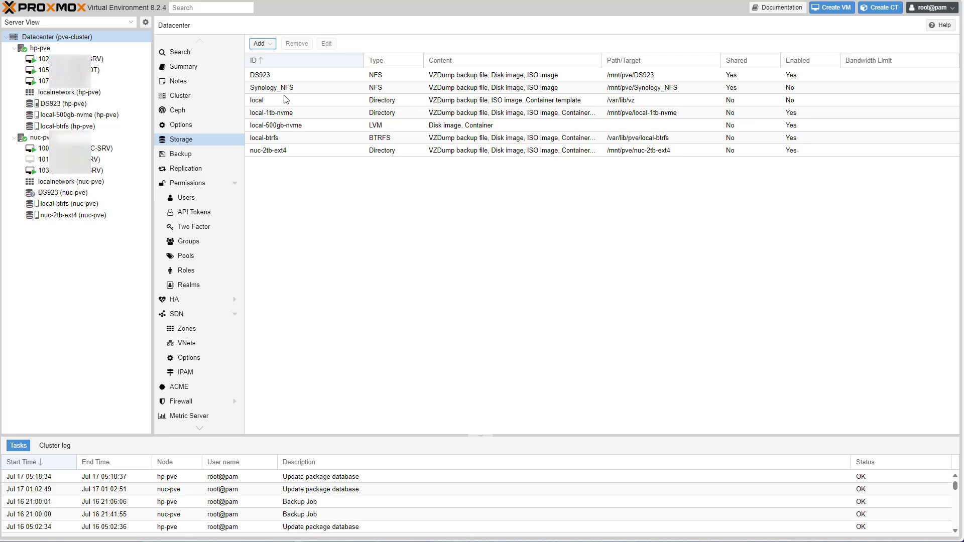
pyautogui.click(58, 103)
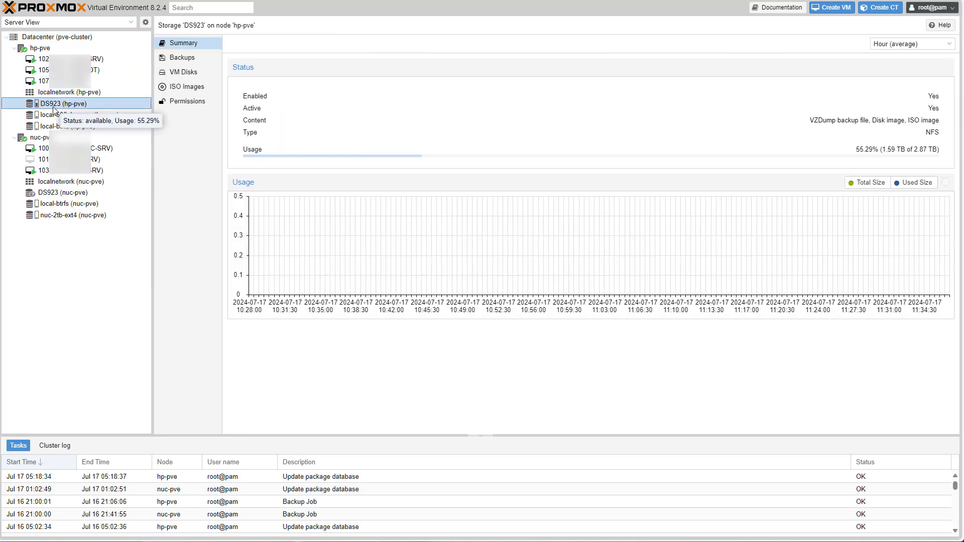
pyautogui.moveTo(61, 171)
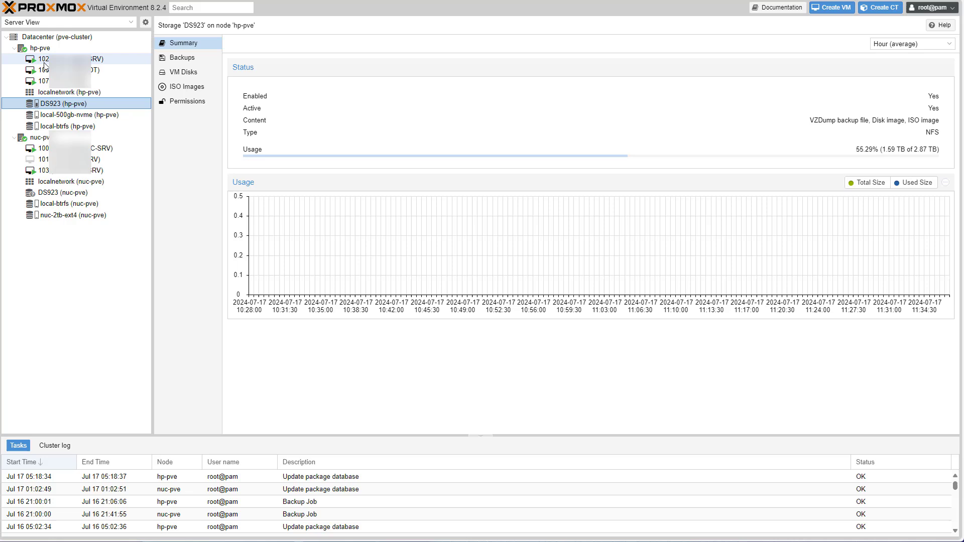
pyautogui.click(40, 47)
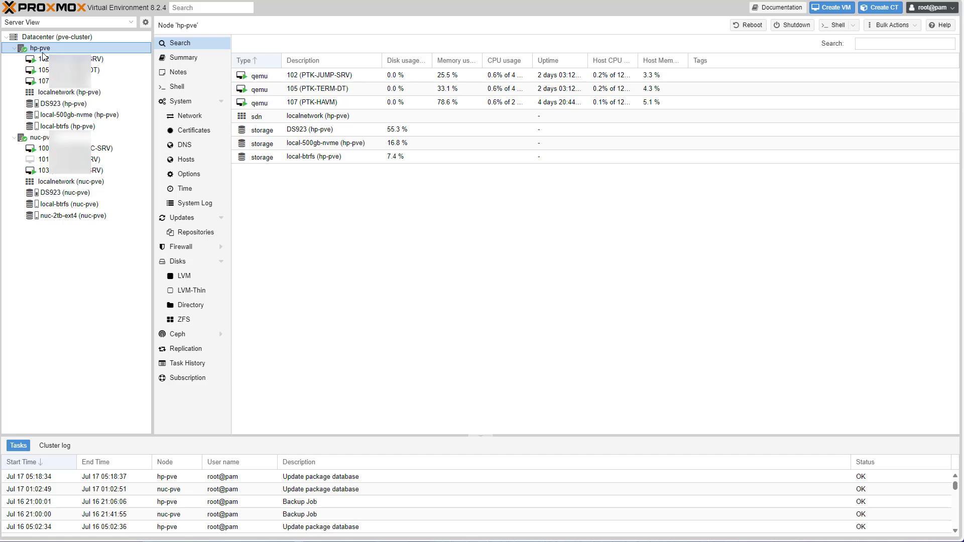
pyautogui.click(55, 36)
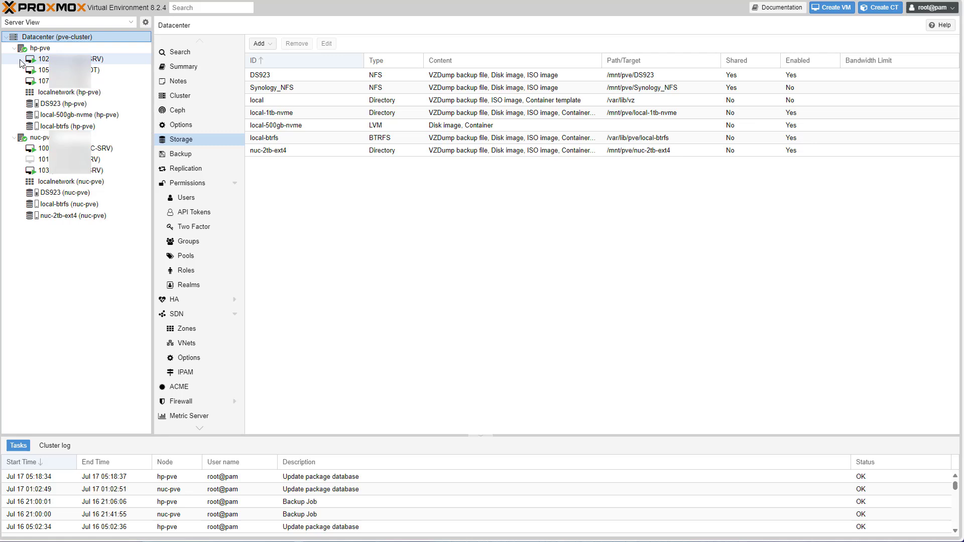
# - Create a backup job to DS923 daily at 22:00 for VMs 100–103, keeping the last 5 backups
pyautogui.click(179, 154)
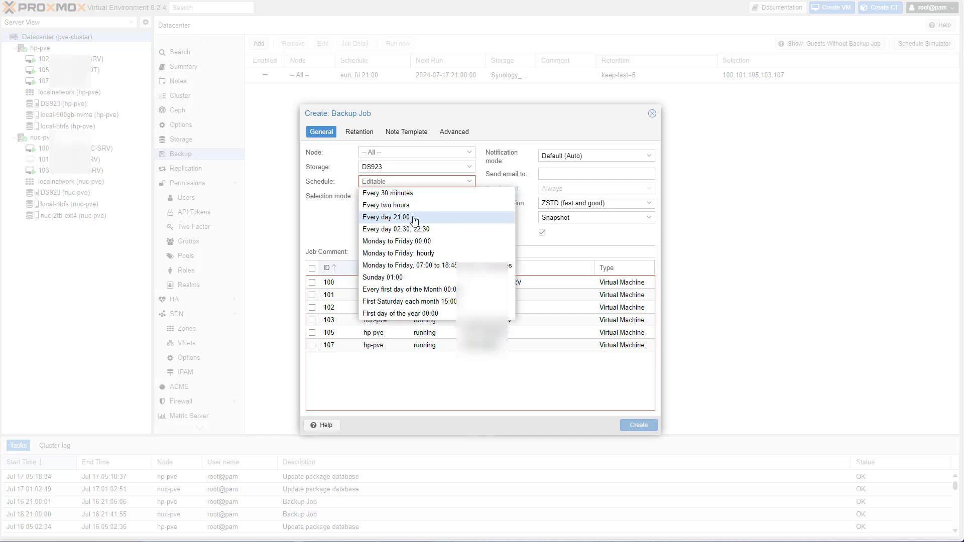
pyautogui.click(385, 216)
pyautogui.write('22:00')
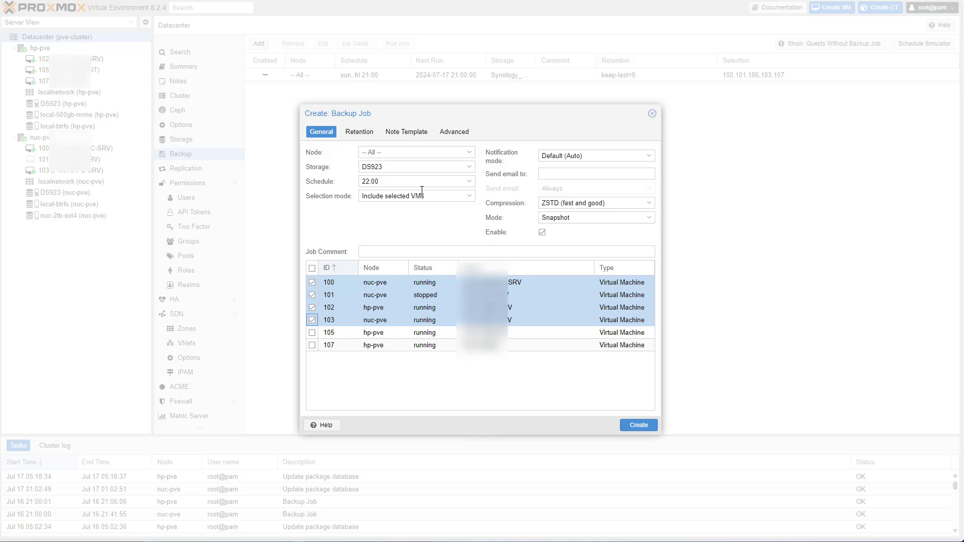
pyautogui.click(358, 131)
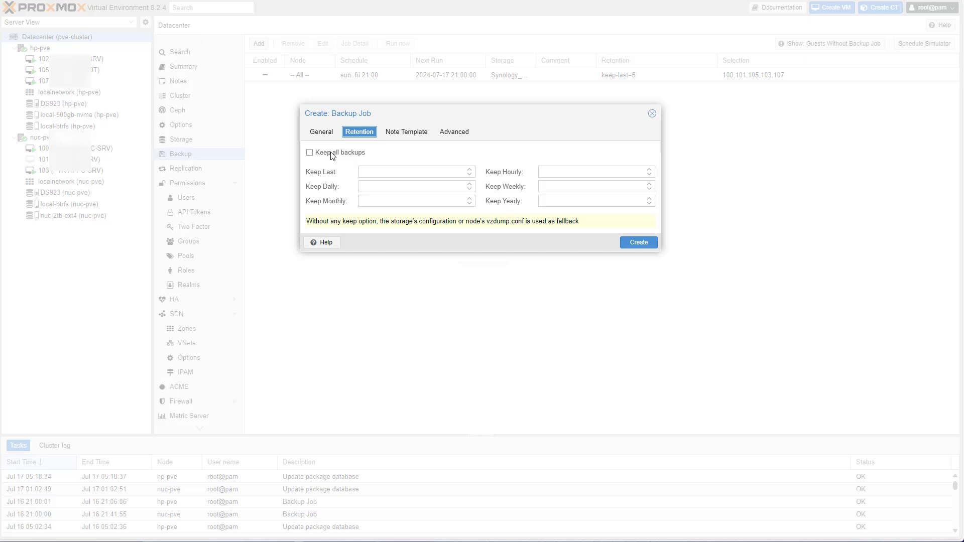
pyautogui.click(310, 153)
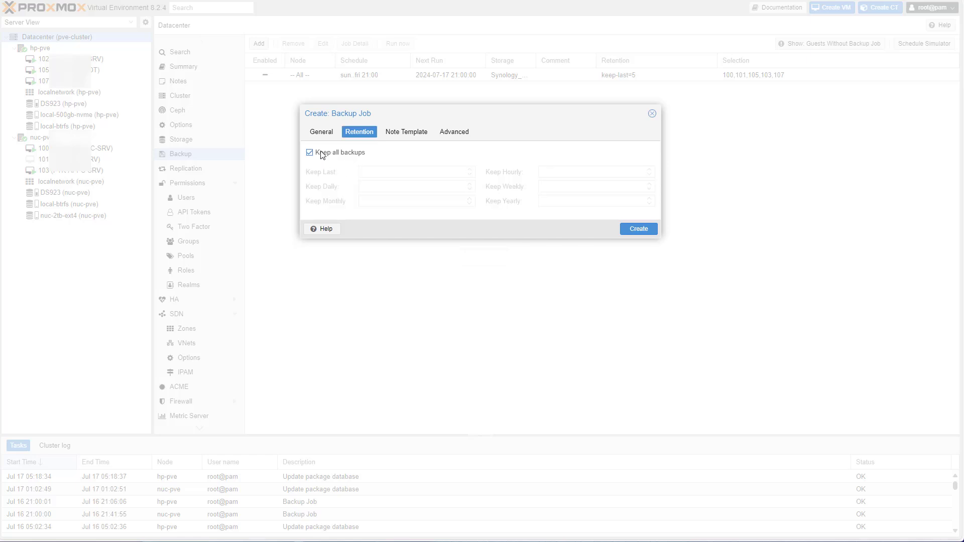
pyautogui.click(310, 153)
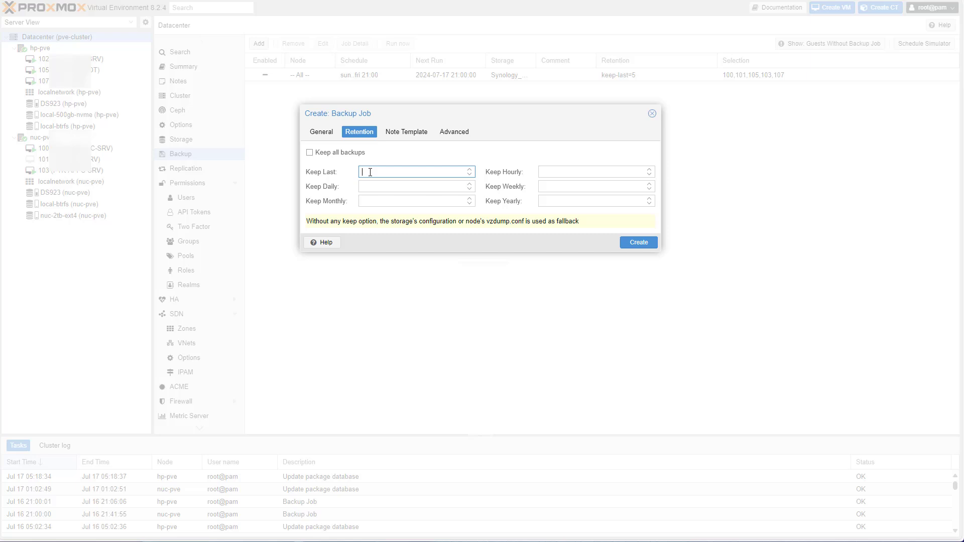
pyautogui.write('5')
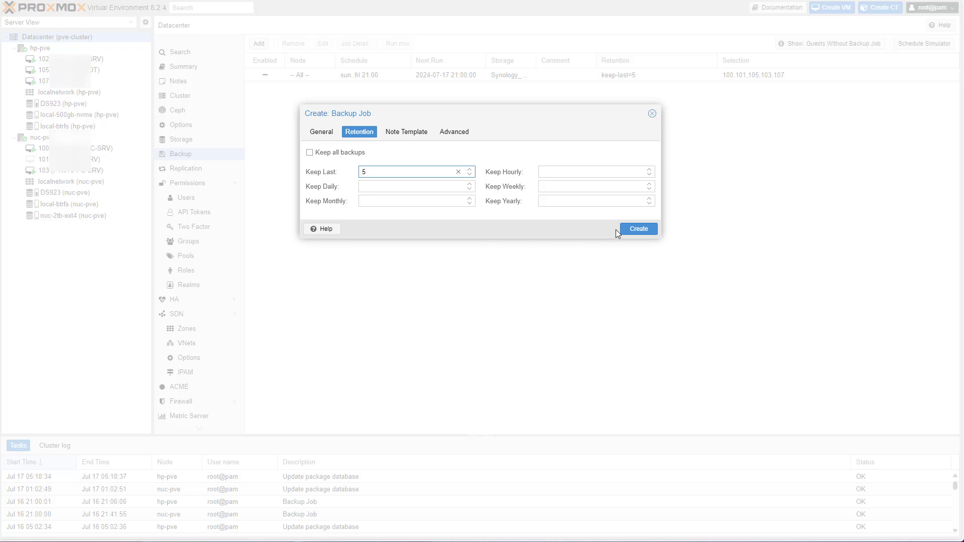
pyautogui.click(638, 228)
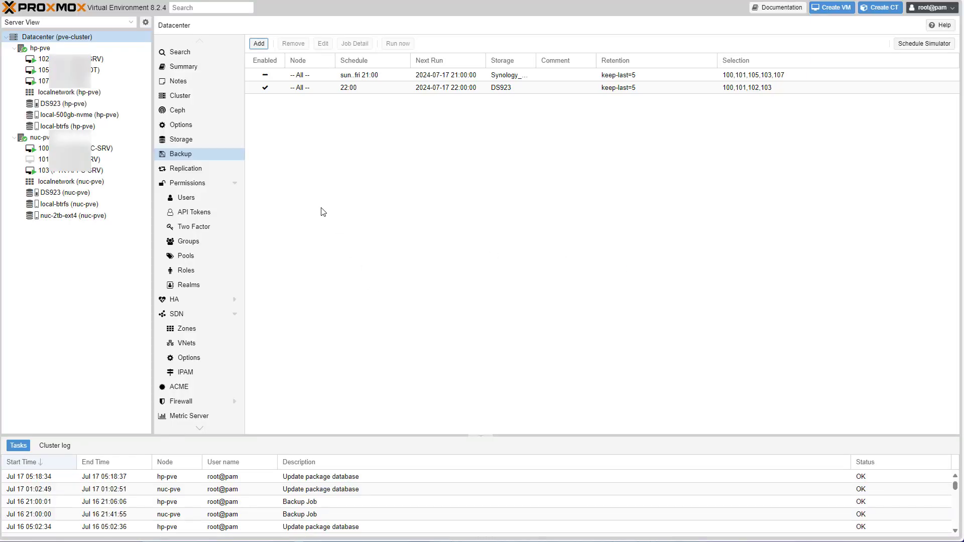
pyautogui.moveTo(382, 168)
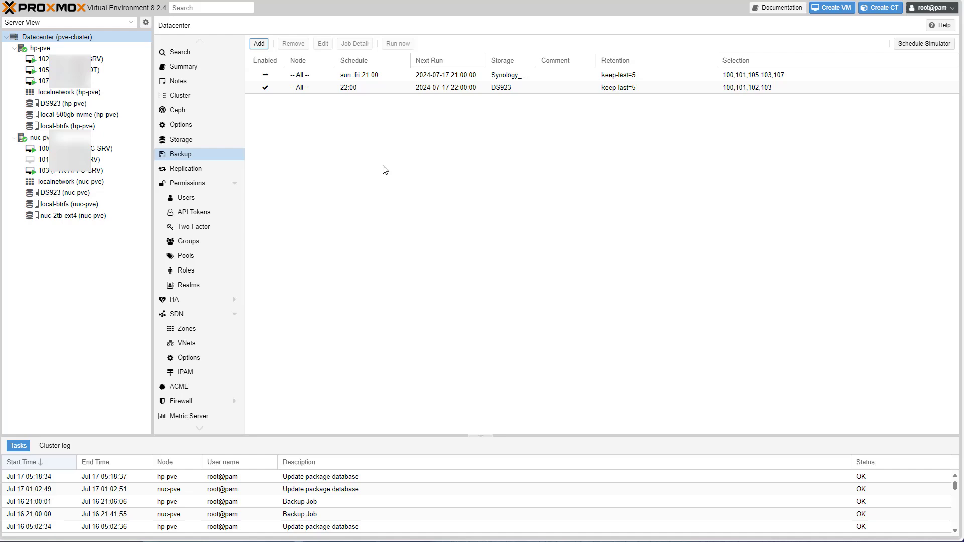
# - Run the new 22:00 DS923 backup job immediately
pyautogui.click(347, 87)
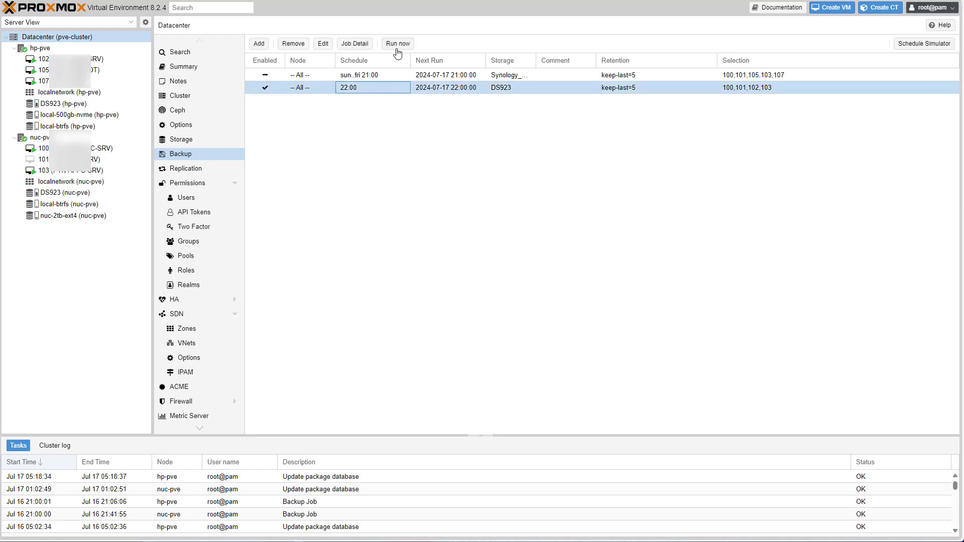
pyautogui.click(398, 43)
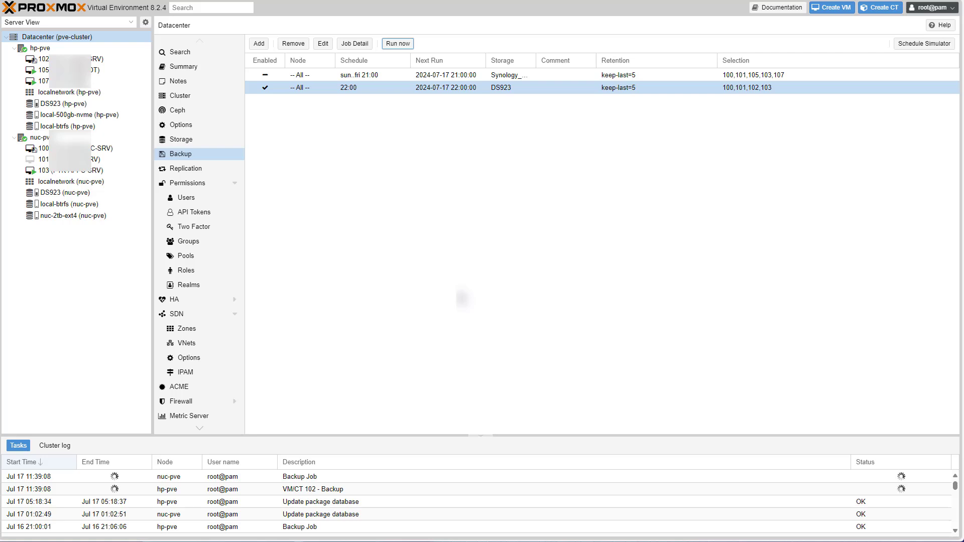
pyautogui.moveTo(460, 298)
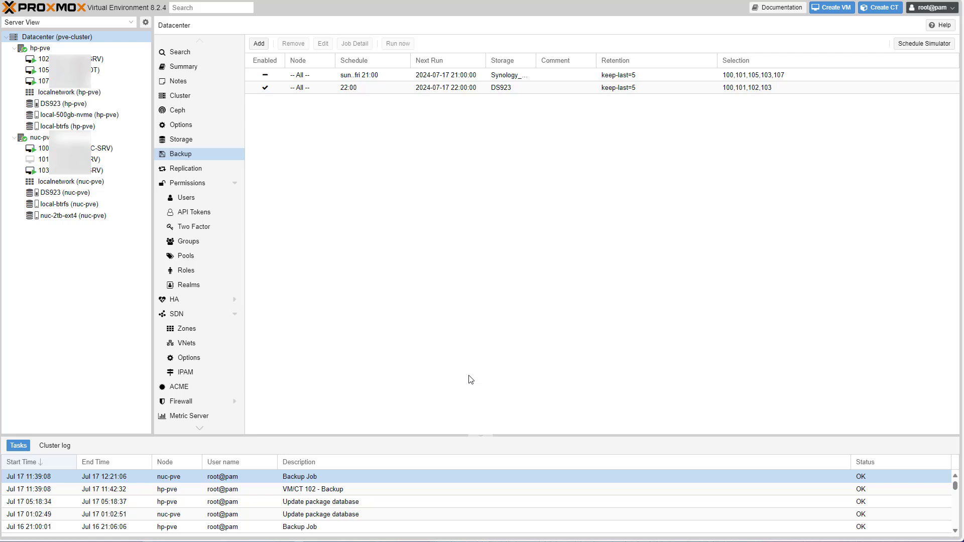
pyautogui.moveTo(422, 247)
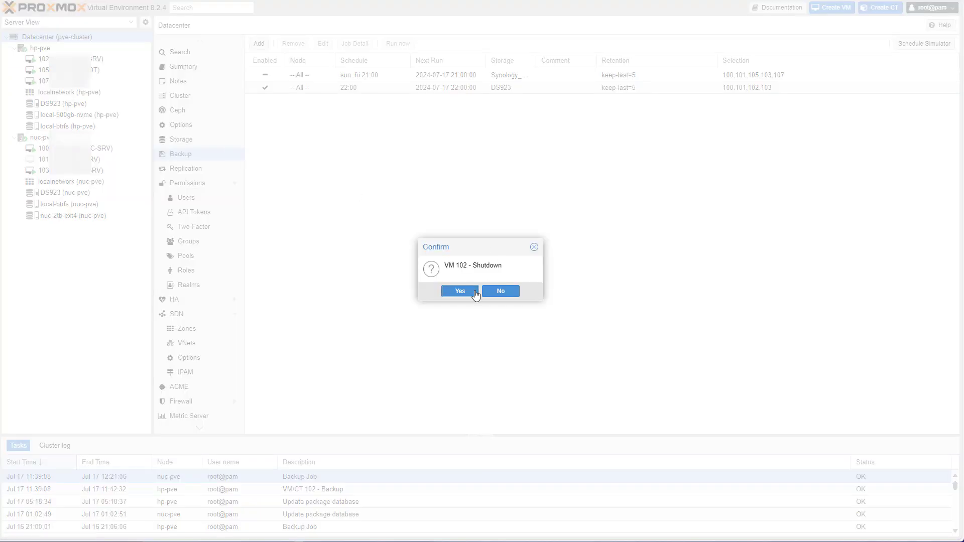
# - Shut down and destroy VM 102 in Proxmox VE
pyautogui.click(458, 291)
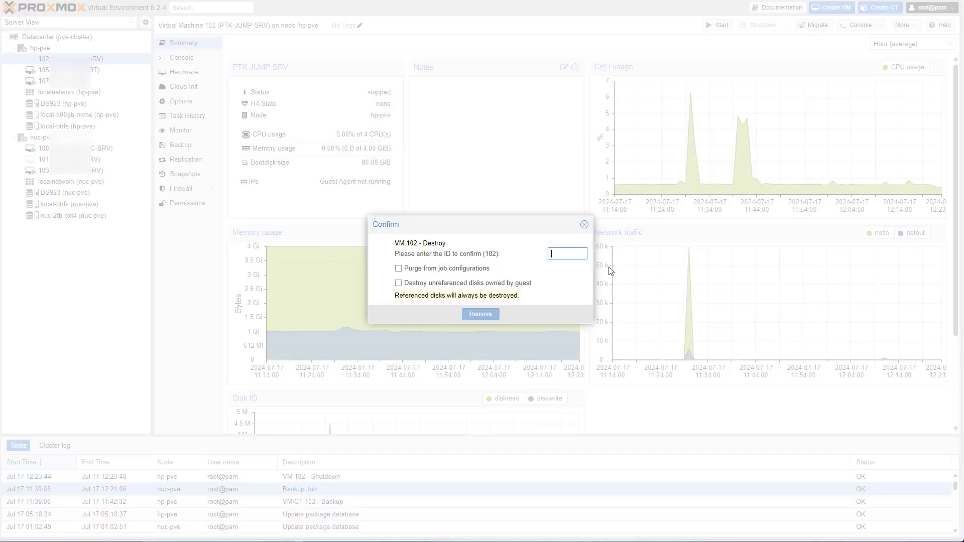
pyautogui.click(583, 224)
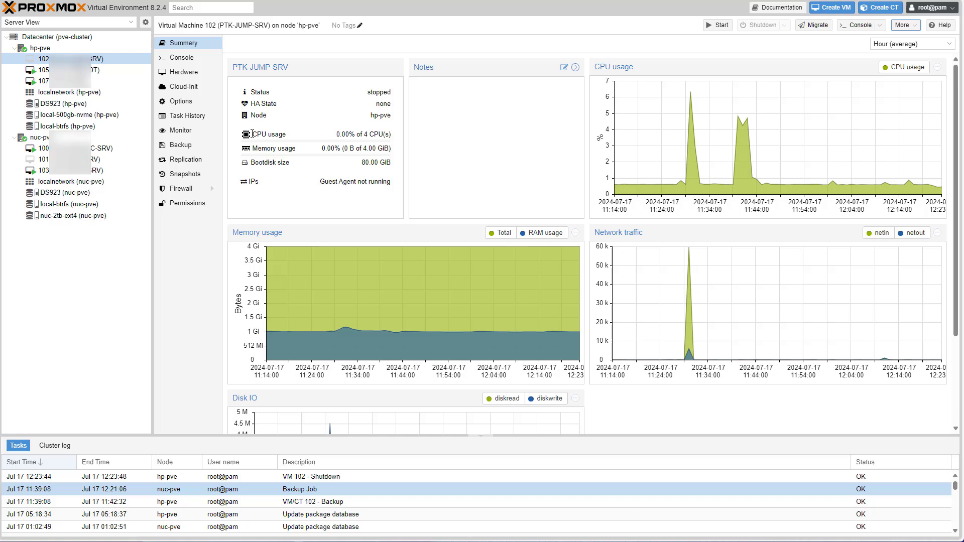
# - Show the VM backups stored on the DS923 storage of node hp-pve
pyautogui.click(40, 48)
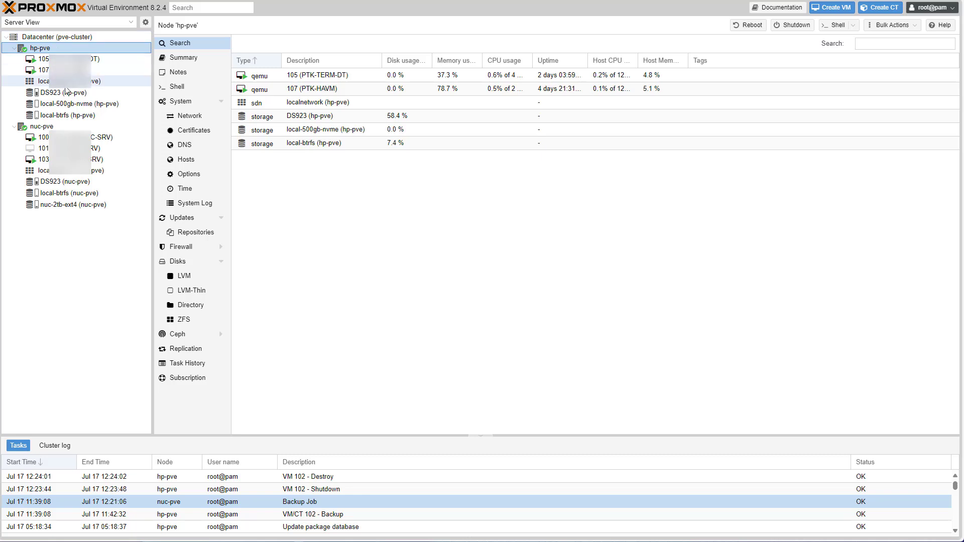
pyautogui.moveTo(62, 92)
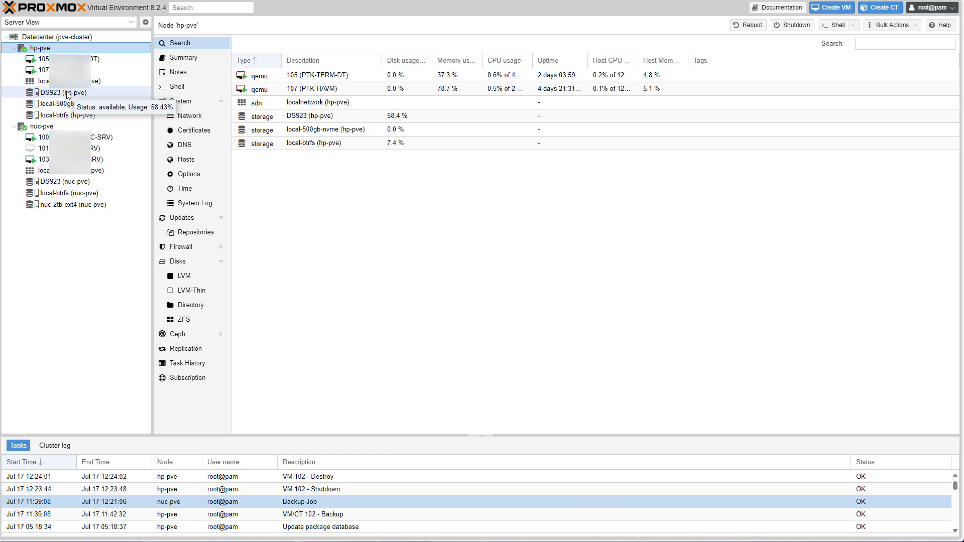
pyautogui.moveTo(59, 104)
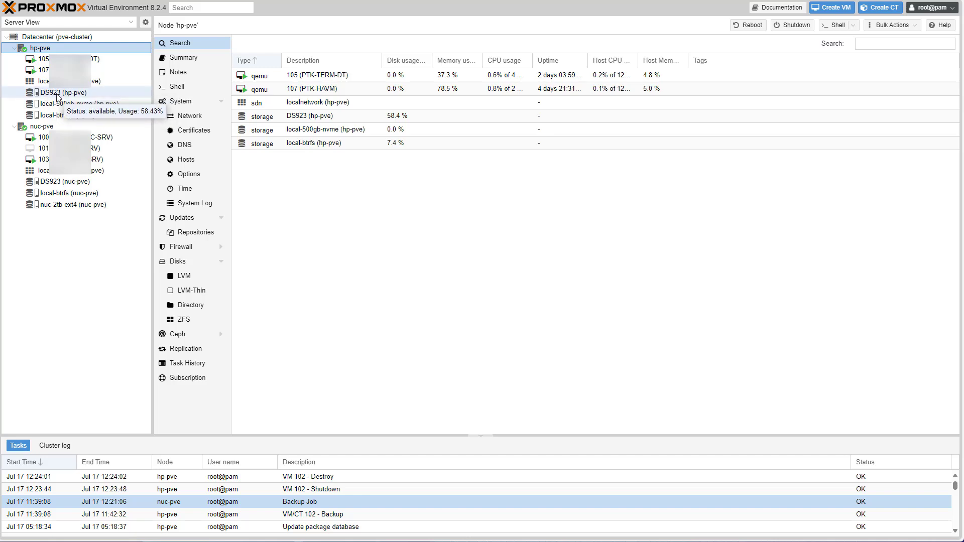
pyautogui.click(67, 92)
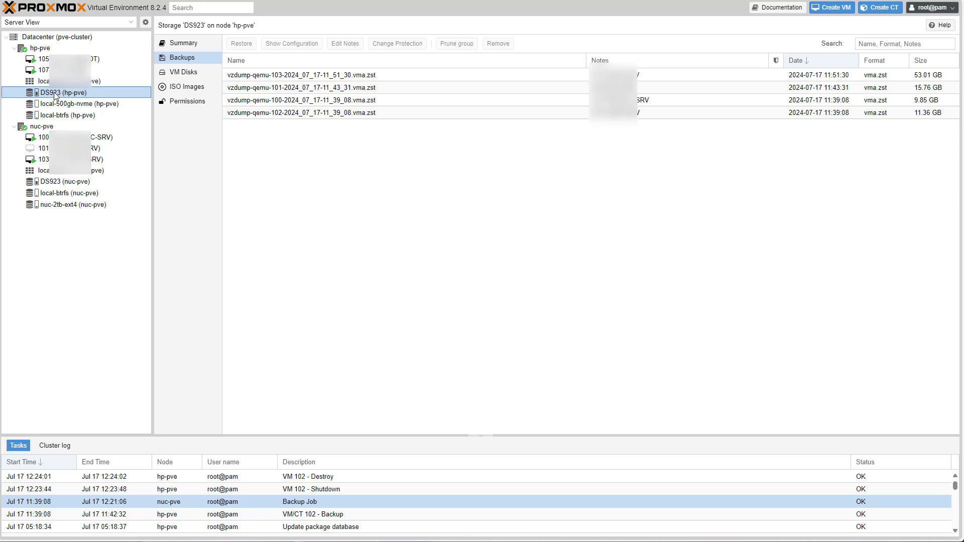
pyautogui.moveTo(411, 119)
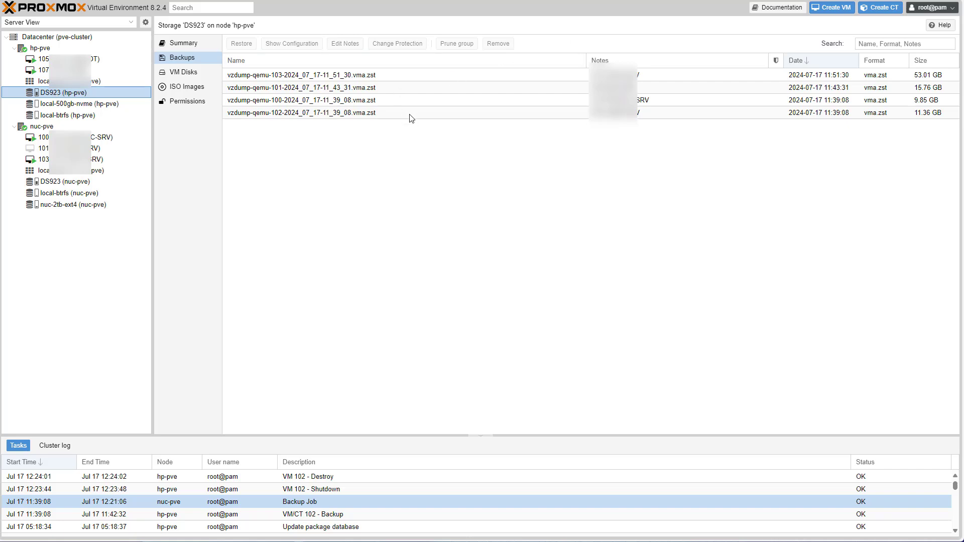
# - Restore VM 102 from its vzdump-qemu-102 backup on DS923 with 'Start after restore' enabled
pyautogui.click(301, 113)
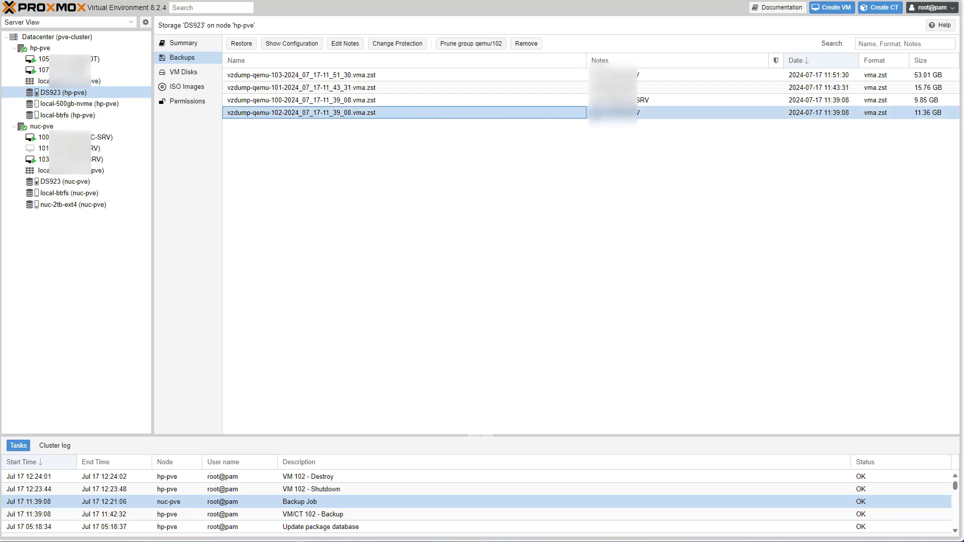
pyautogui.click(240, 44)
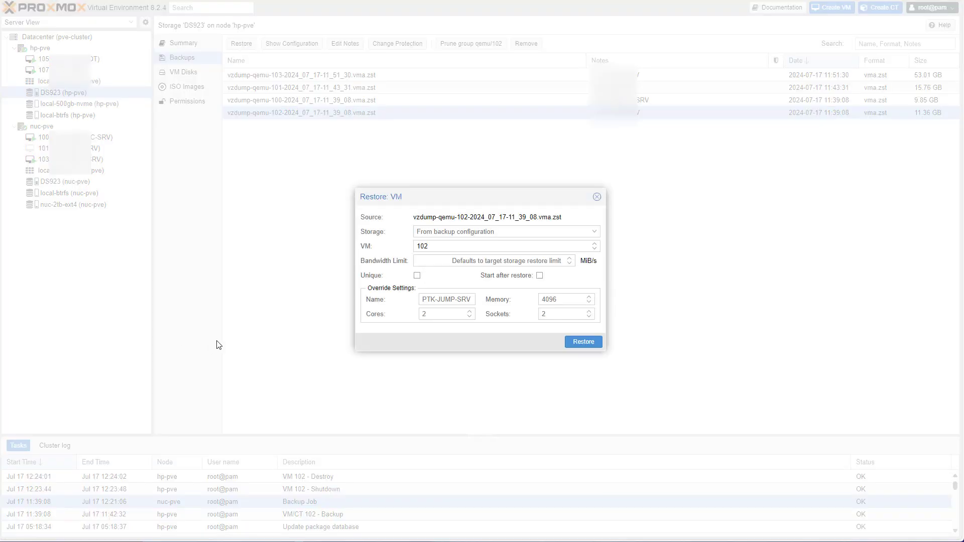
pyautogui.moveTo(583, 341)
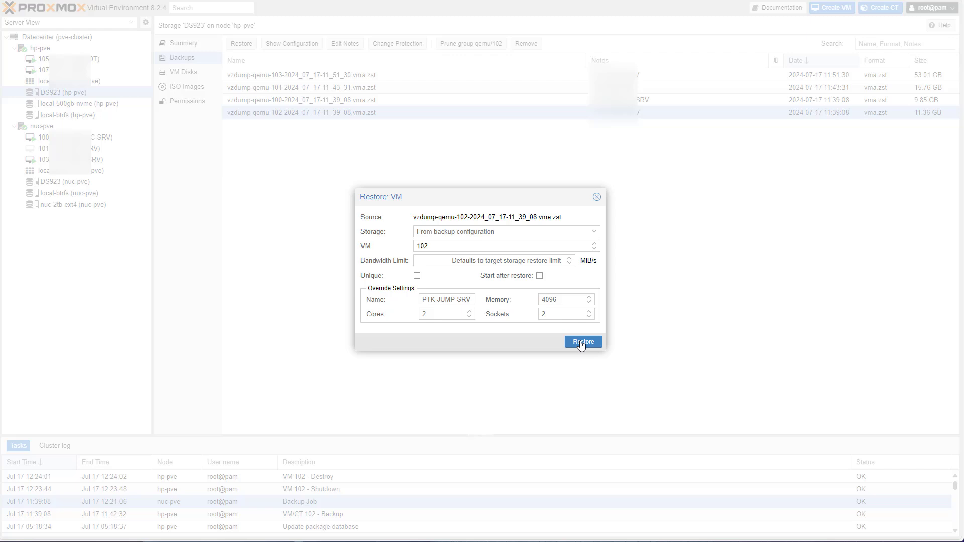
pyautogui.moveTo(538, 280)
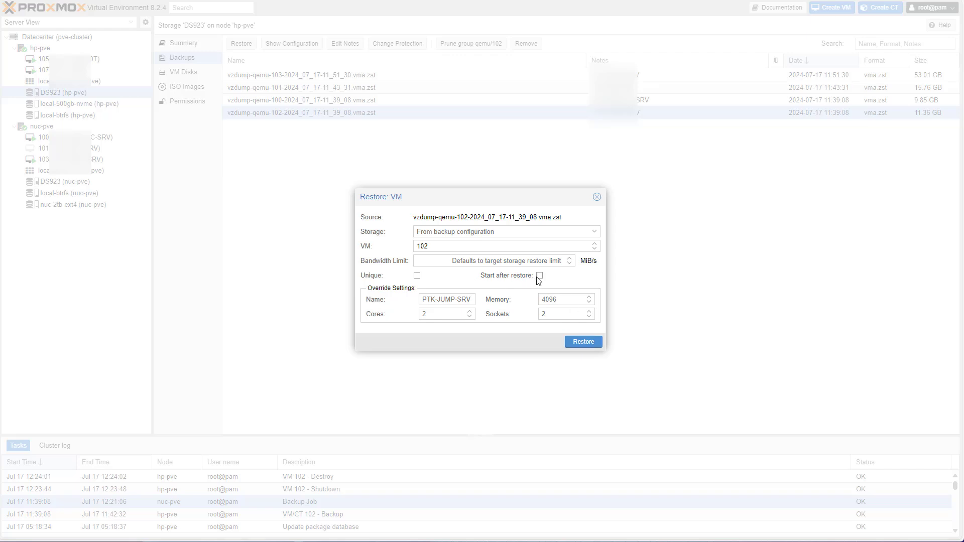
pyautogui.click(540, 275)
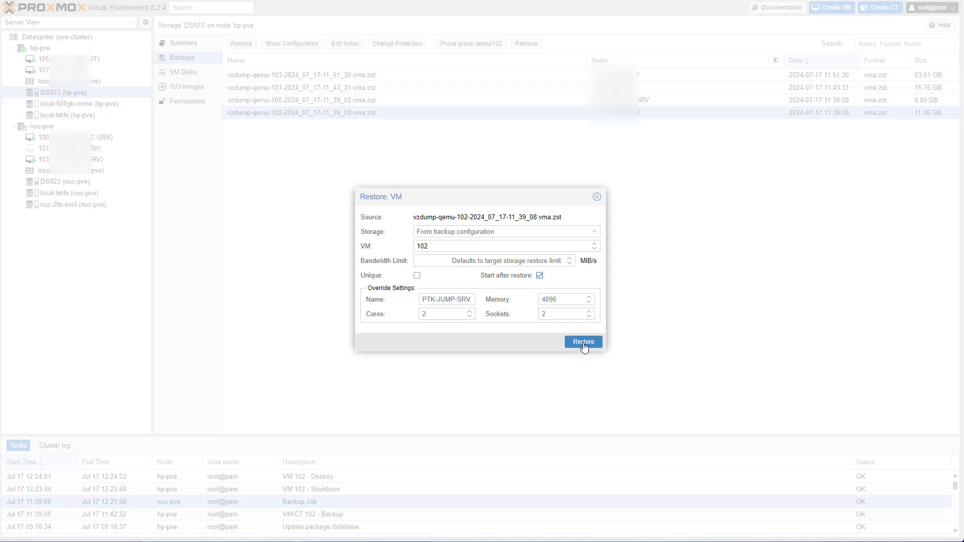
pyautogui.click(582, 342)
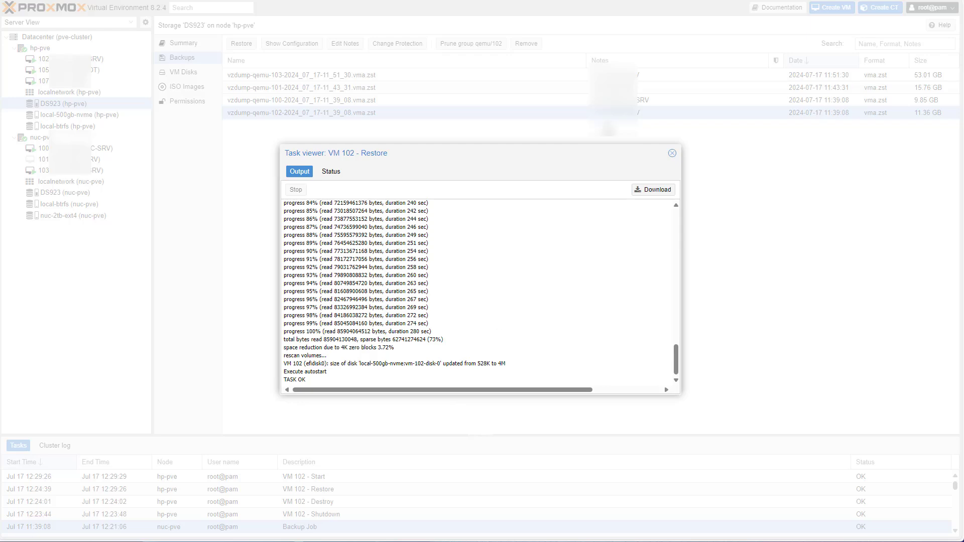
pyautogui.click(672, 153)
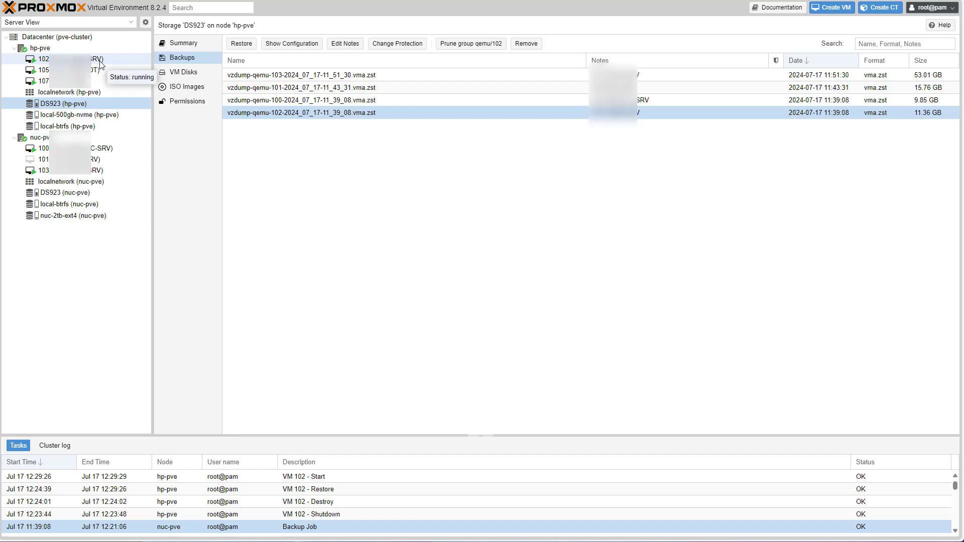
# - View the restored VM 102's console showing the Windows lock screen, side panel collapsed
pyautogui.click(44, 59)
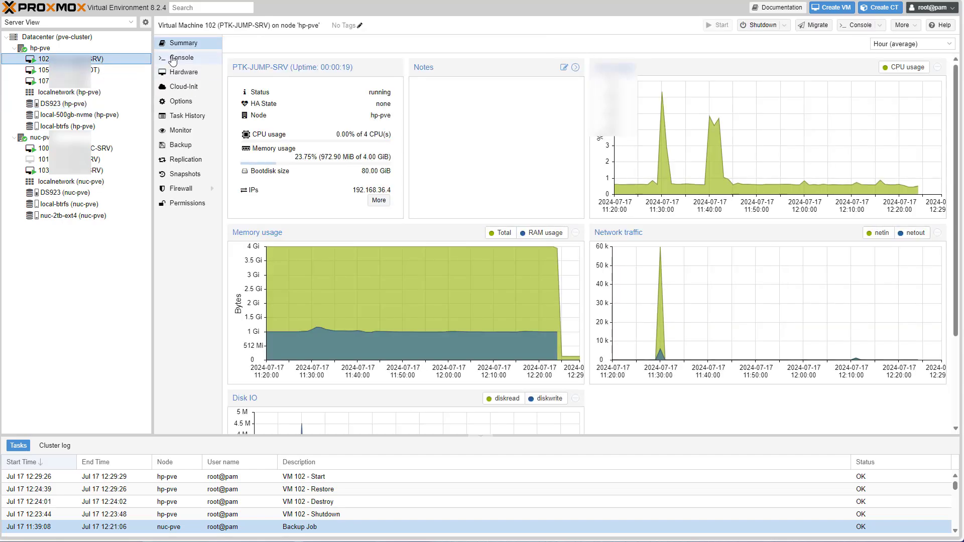
pyautogui.click(182, 57)
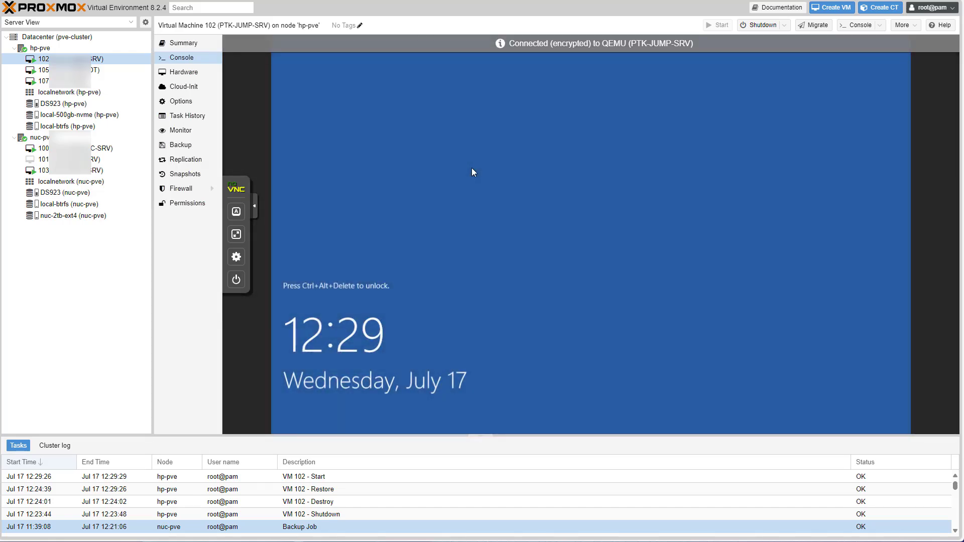
pyautogui.click(254, 205)
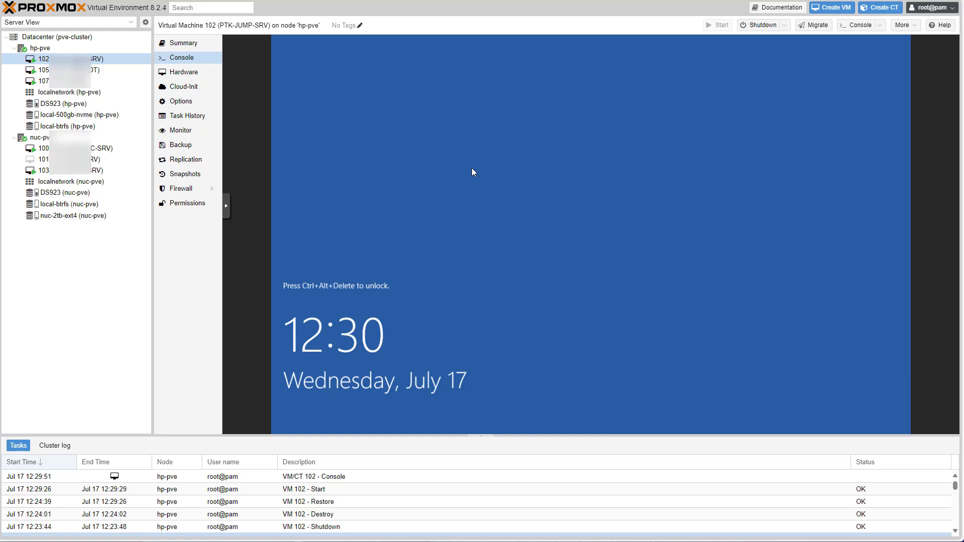
pyautogui.moveTo(185, 159)
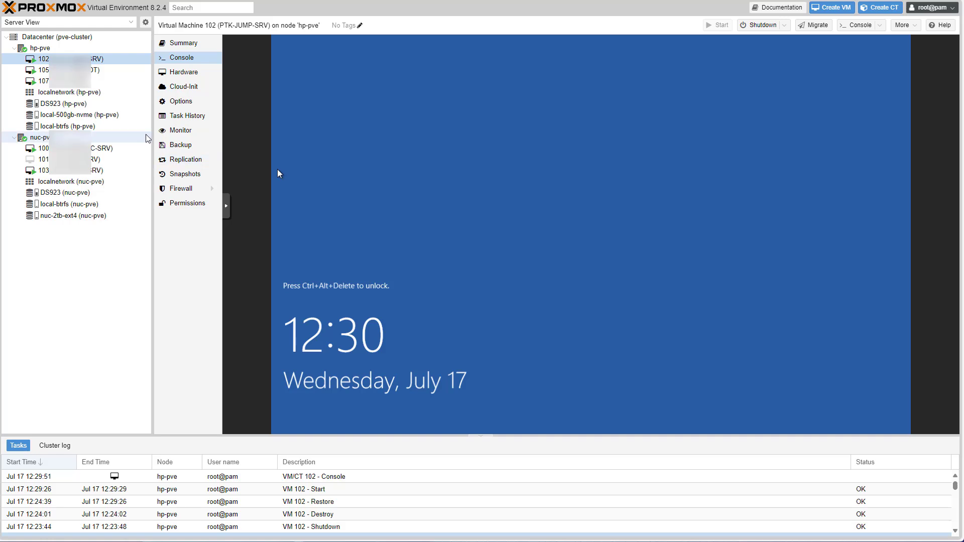
pyautogui.moveTo(191, 131)
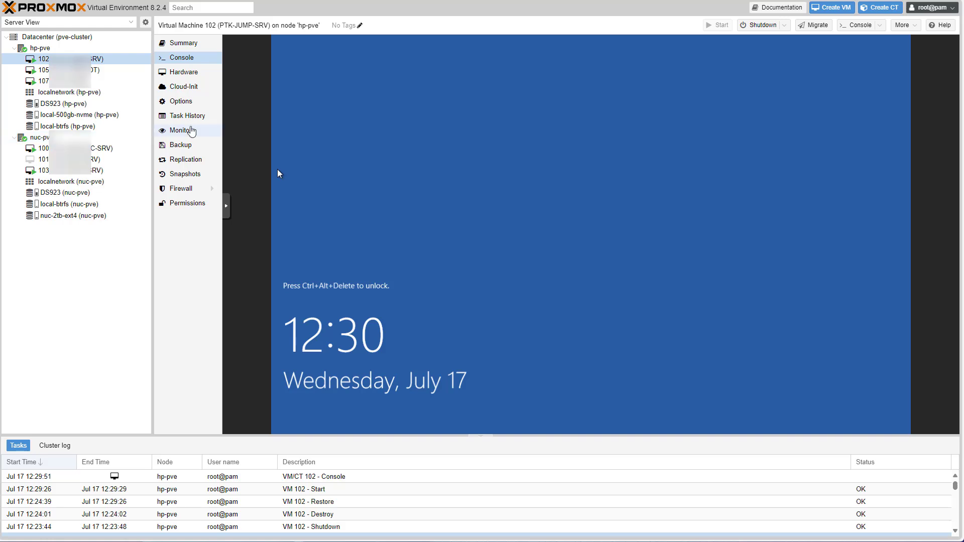
pyautogui.moveTo(245, 90)
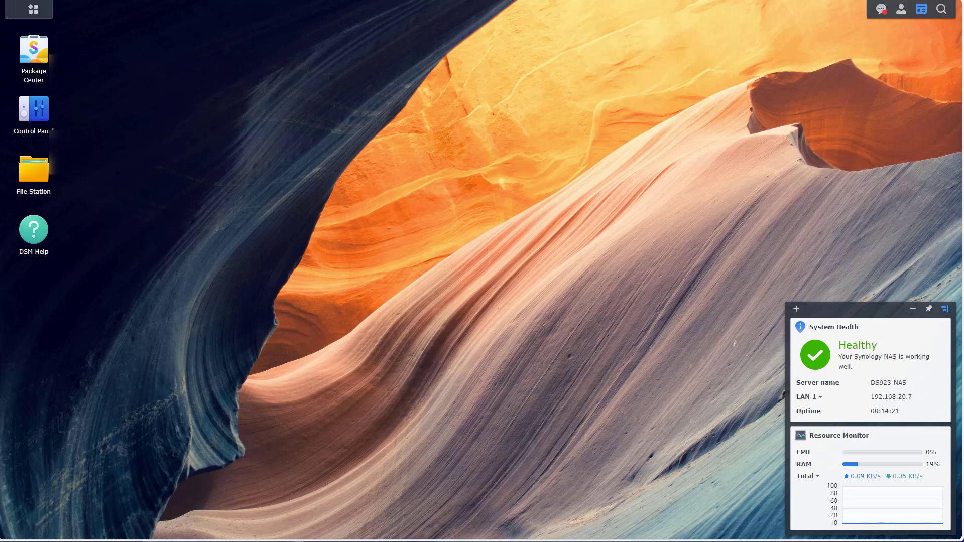
pyautogui.moveTo(349, 93)
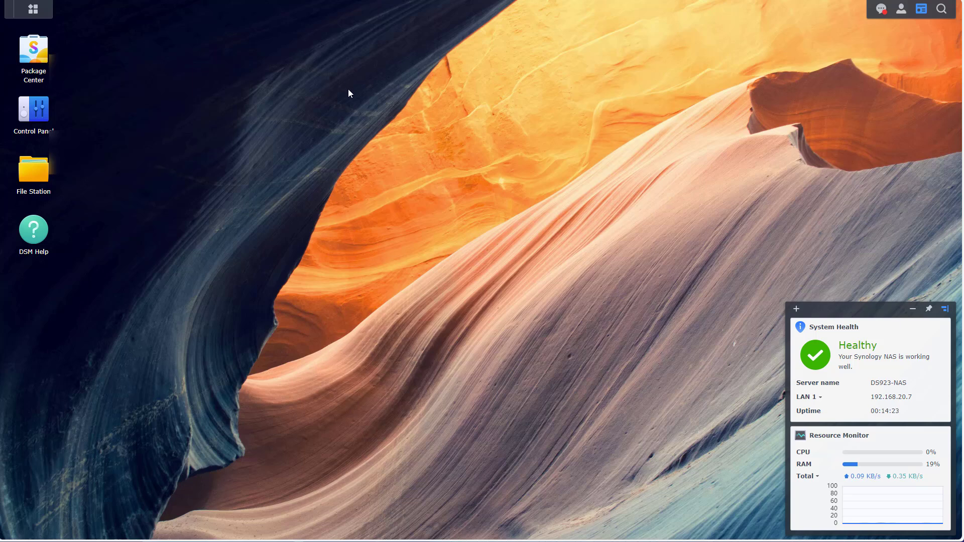
pyautogui.moveTo(345, 102)
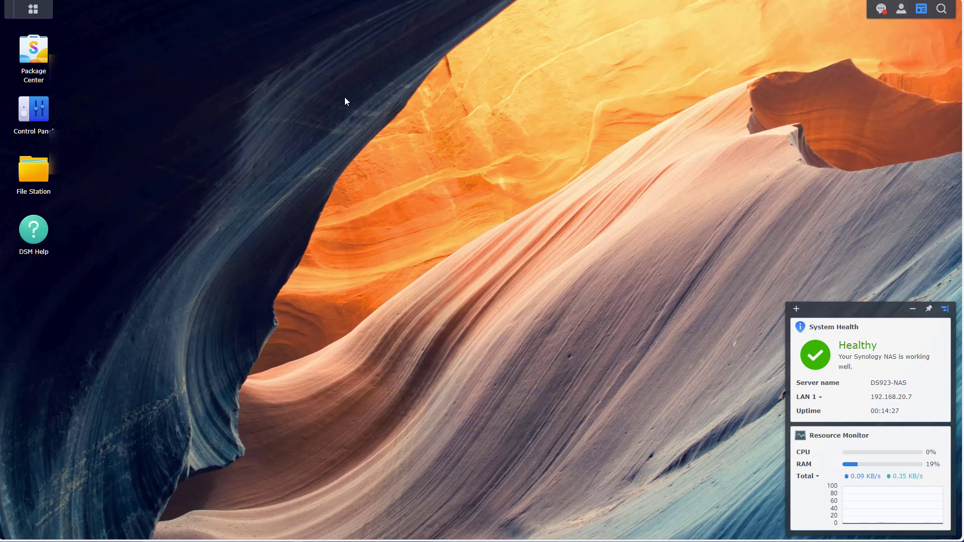
# - Launch Hyper Backup from the DSM main menu and start a new backup task
pyautogui.click(28, 9)
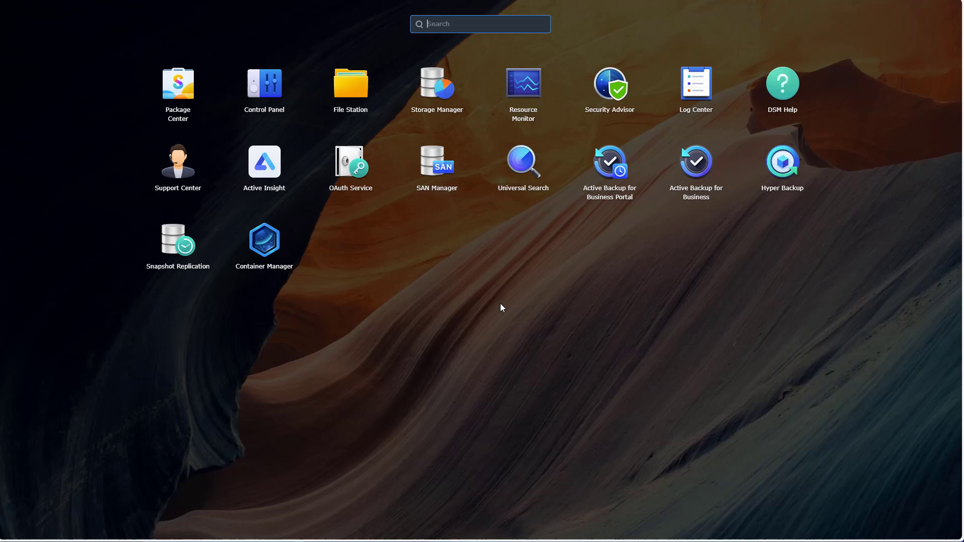
pyautogui.click(781, 164)
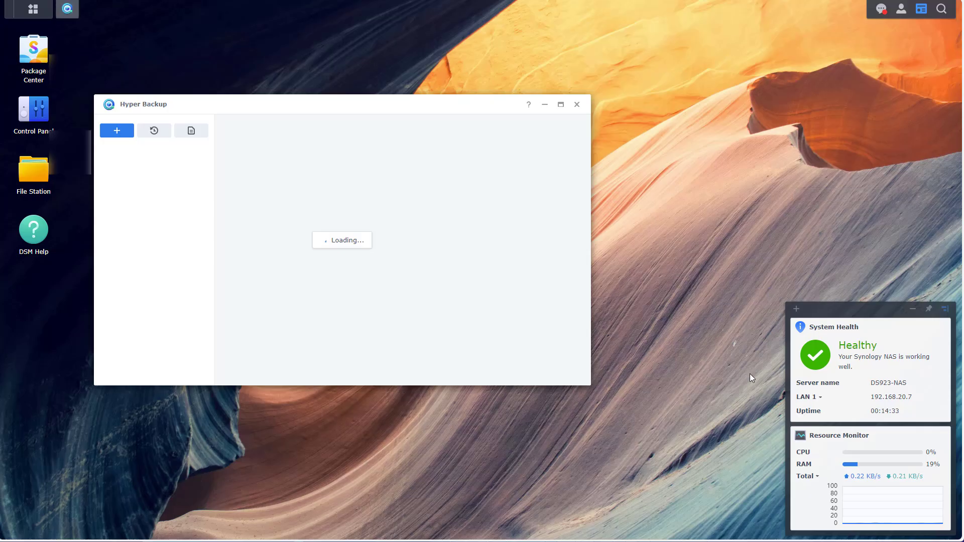
pyautogui.click(117, 130)
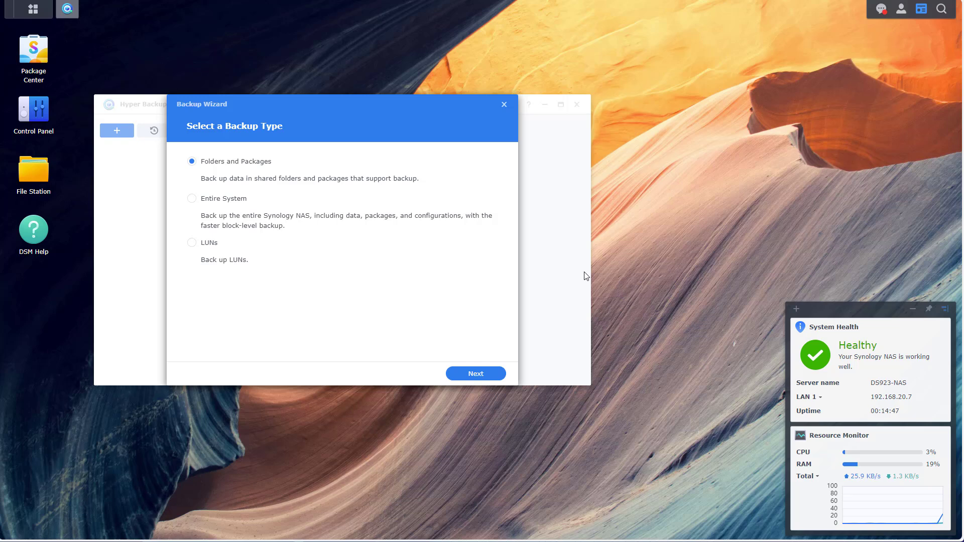
pyautogui.moveTo(356, 296)
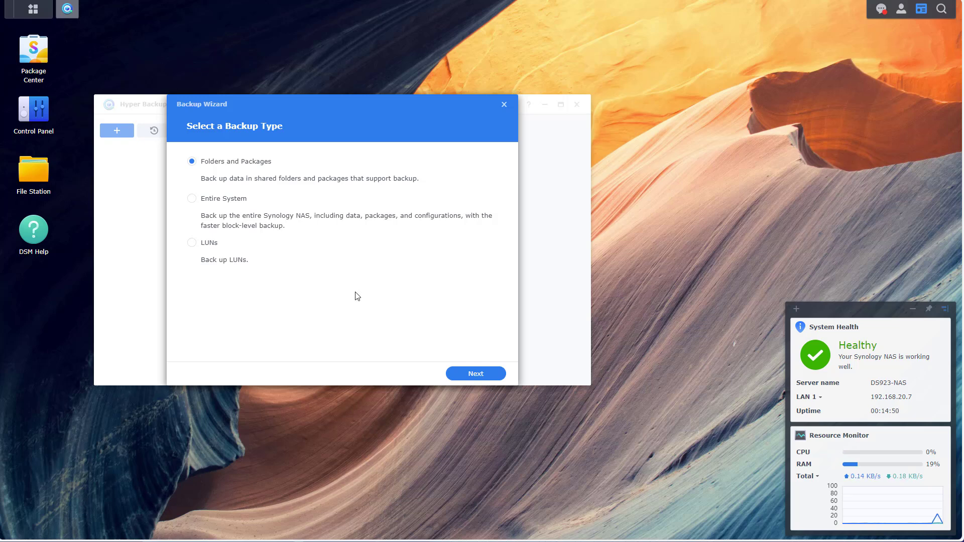
pyautogui.moveTo(256, 185)
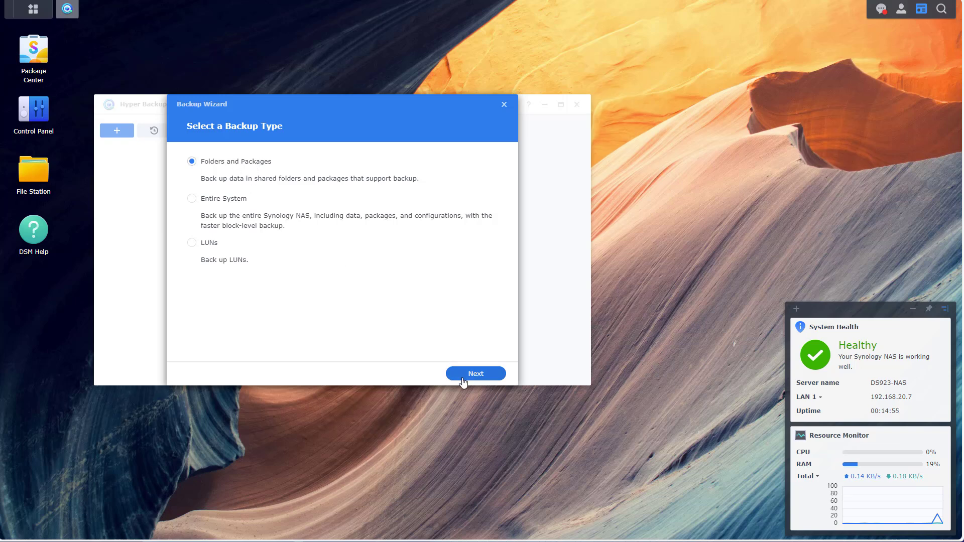
# - Choose a Folders and Packages backup with Synology C2 Storage as the destination
pyautogui.click(475, 373)
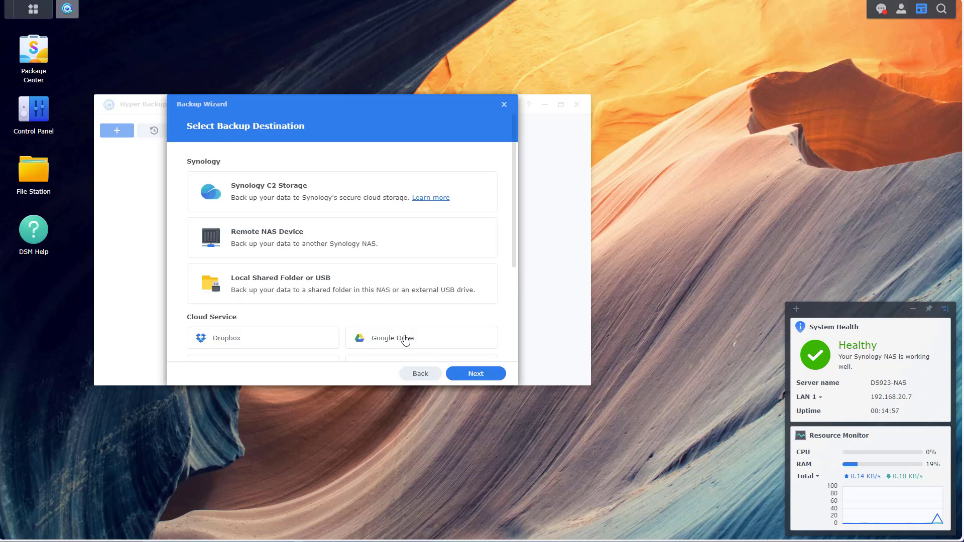
pyautogui.moveTo(297, 194)
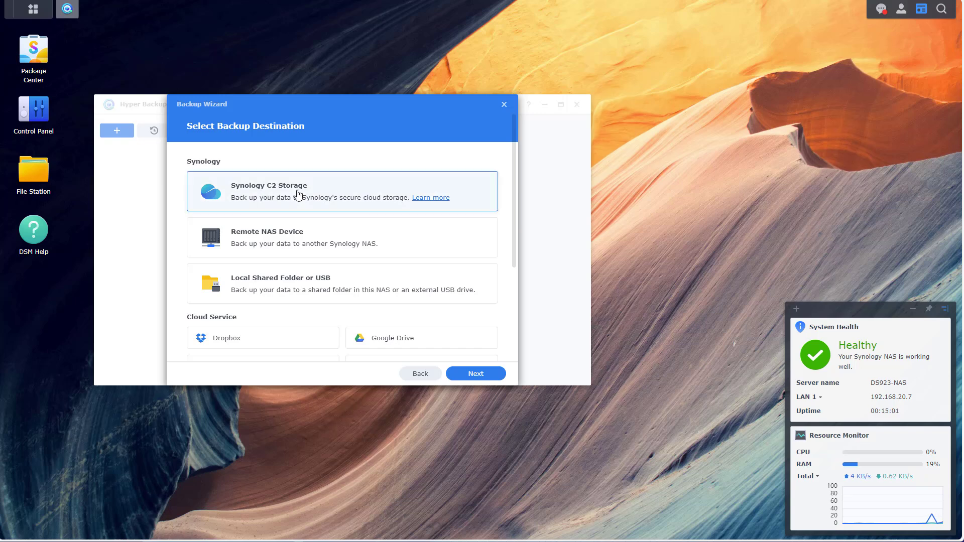
pyautogui.moveTo(474, 374)
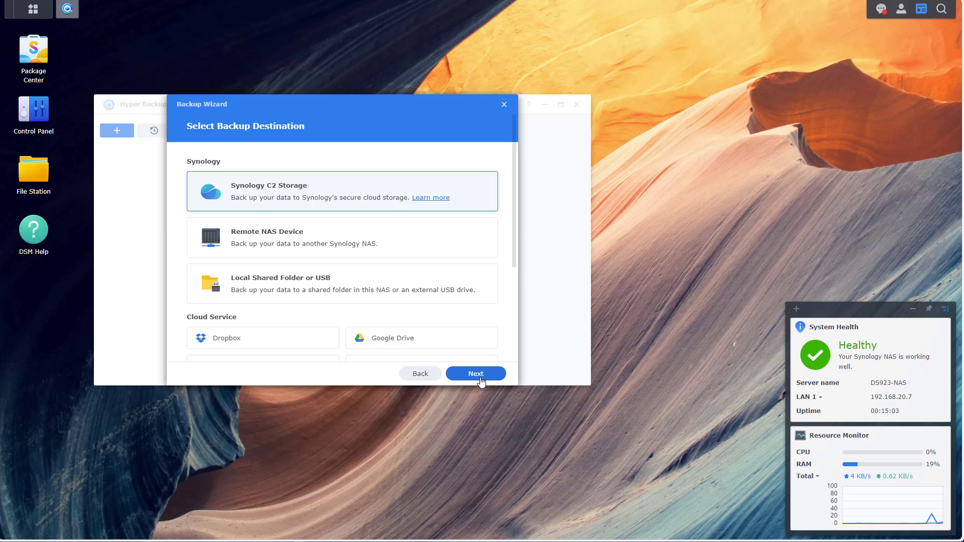
pyautogui.click(475, 373)
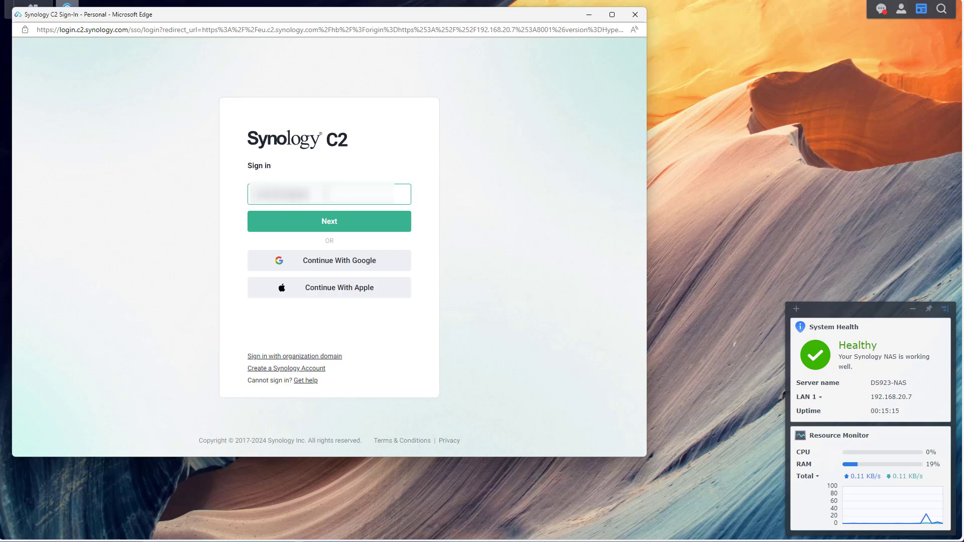
# - Sign in to the Synology account and allow Hyper Backup access to C2 Storage
pyautogui.click(329, 221)
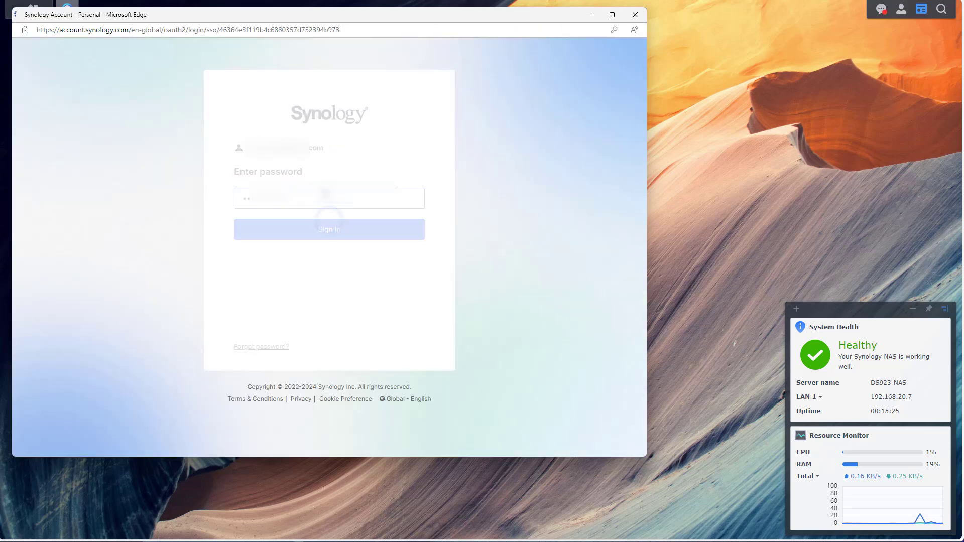
pyautogui.click(328, 229)
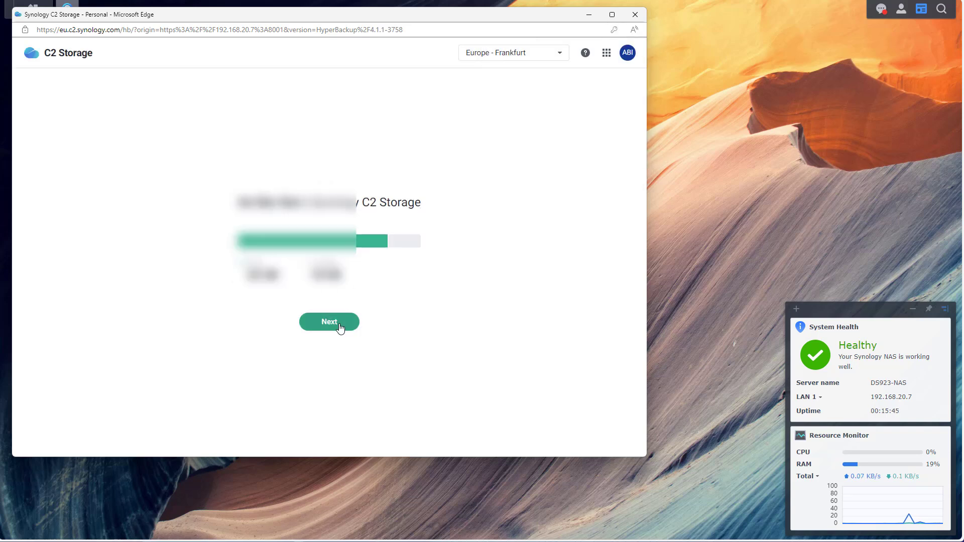
pyautogui.click(329, 321)
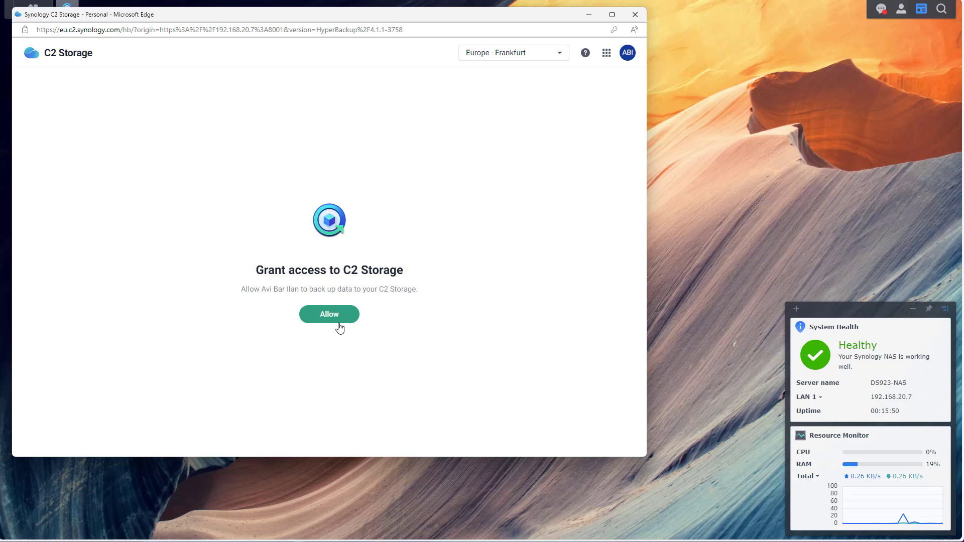
pyautogui.click(330, 314)
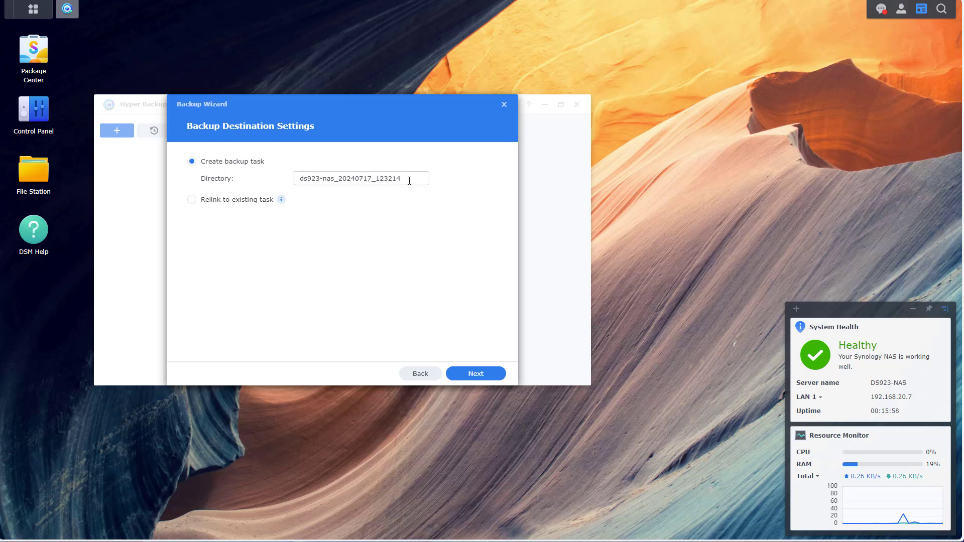
# - Keep the new C2 backup directory and select the Proxmox shared folder under Volume 1 for backup
pyautogui.click(475, 373)
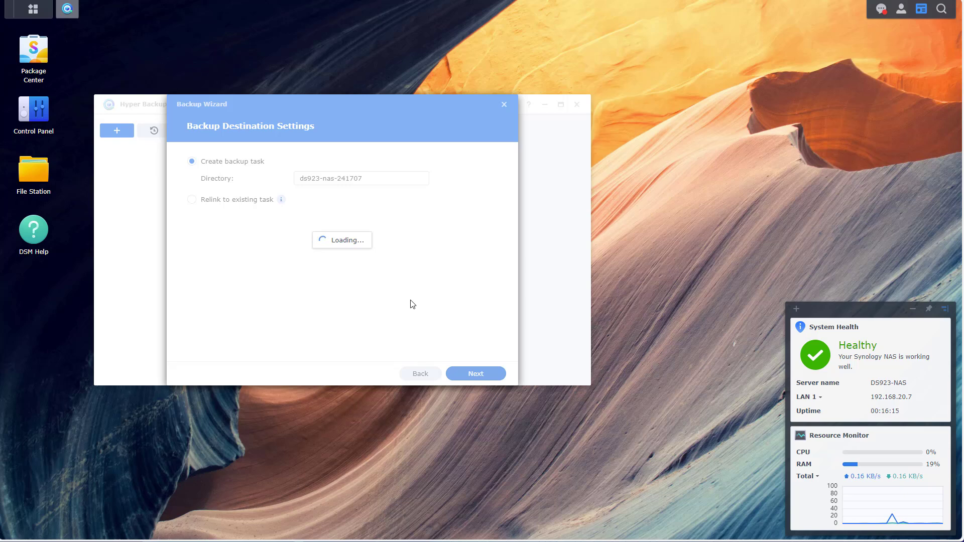
pyautogui.click(475, 374)
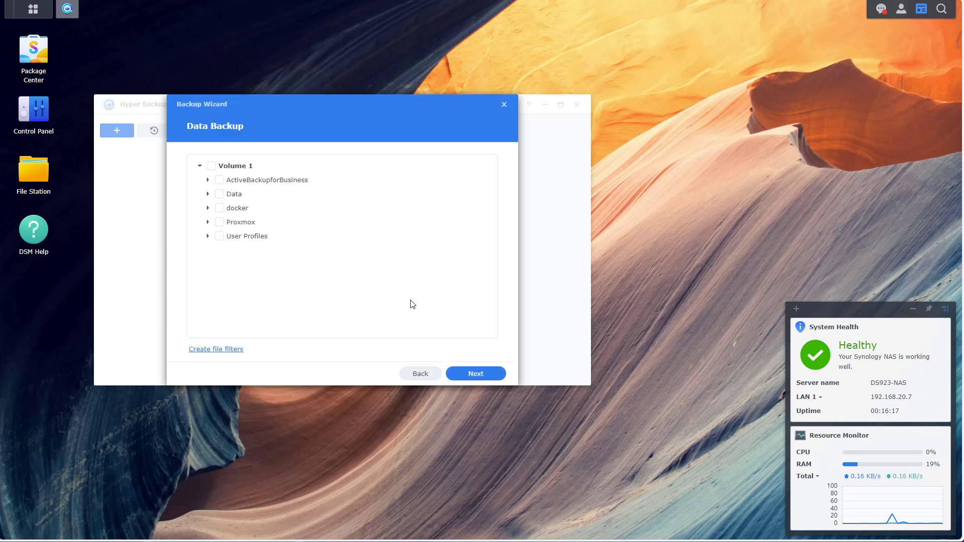
pyautogui.click(218, 222)
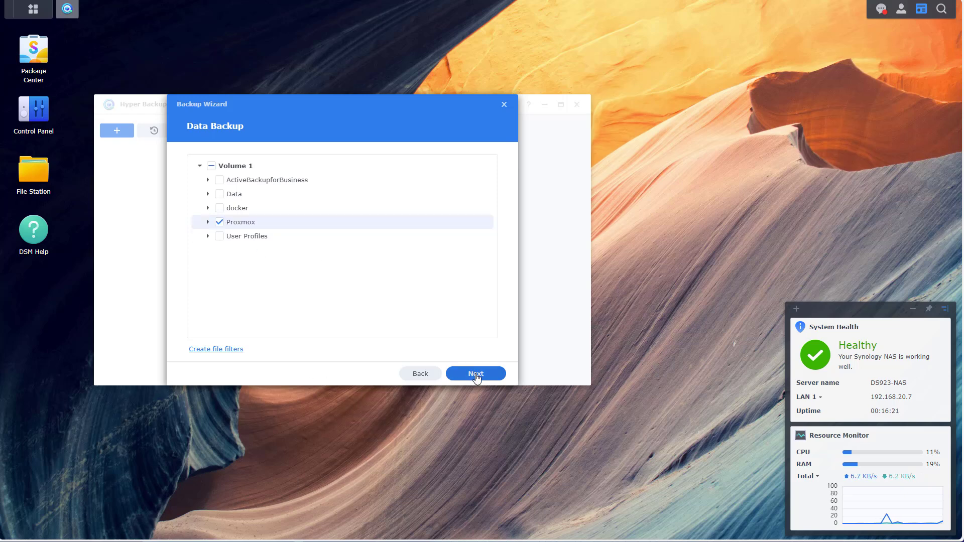
pyautogui.click(475, 373)
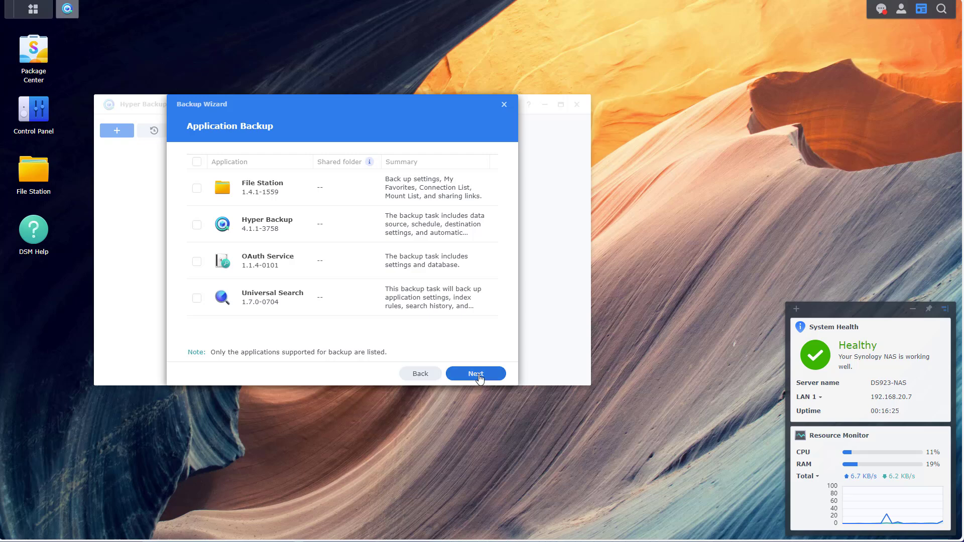
# - Skip application backup and schedule the task to run daily at 00:00
pyautogui.click(474, 373)
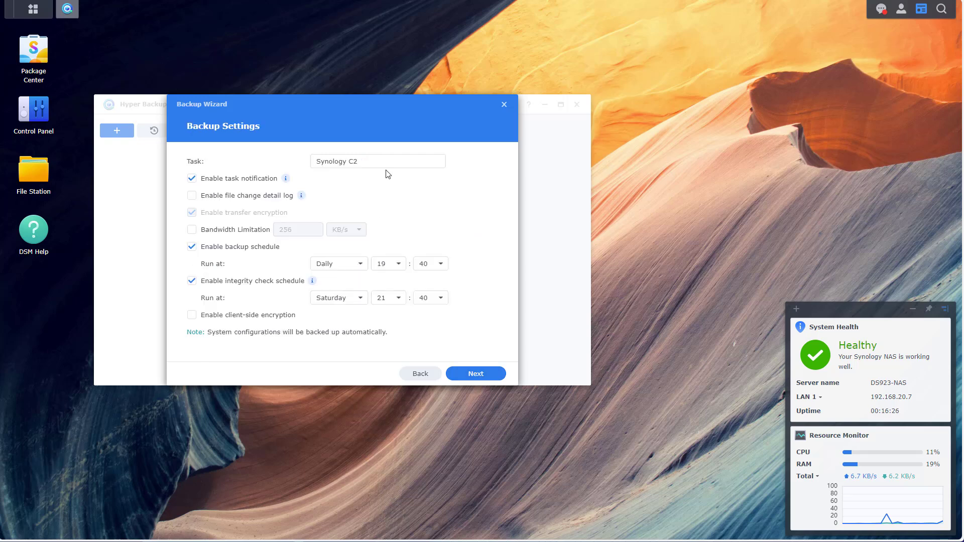
pyautogui.doubleClick(377, 161)
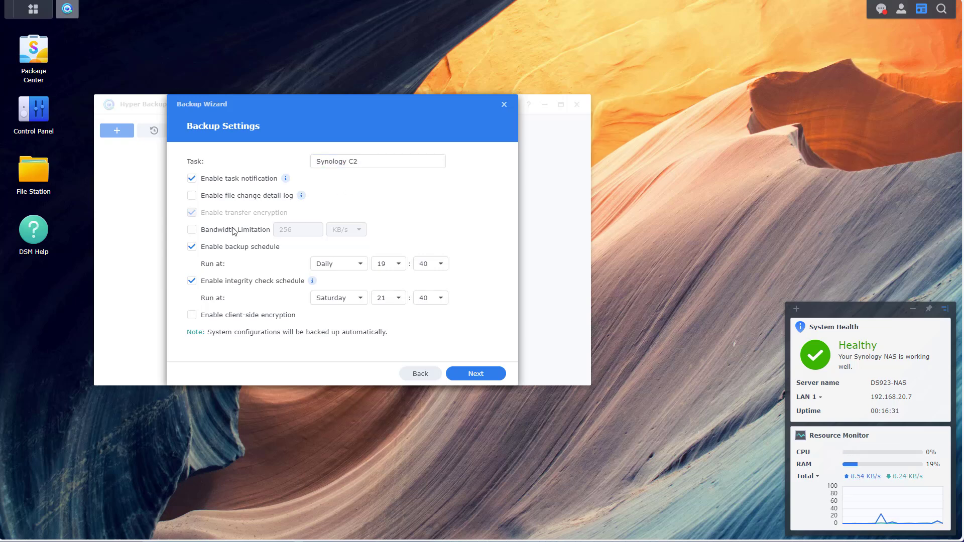
pyautogui.moveTo(320, 263)
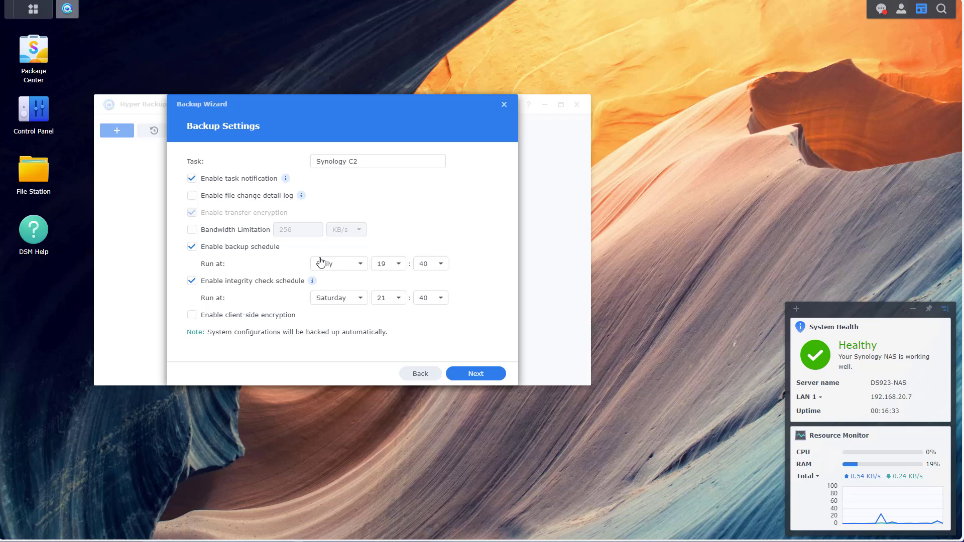
pyautogui.click(397, 263)
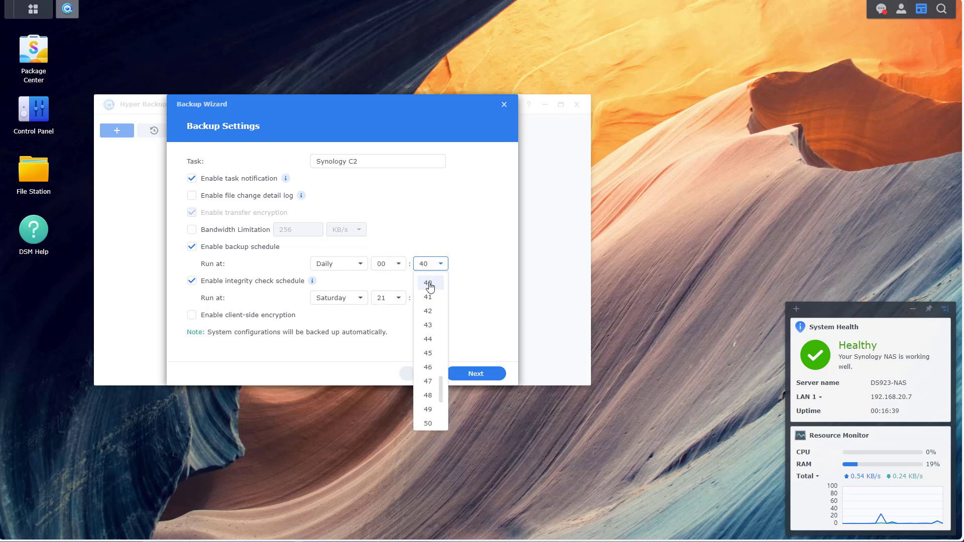
pyautogui.click(428, 282)
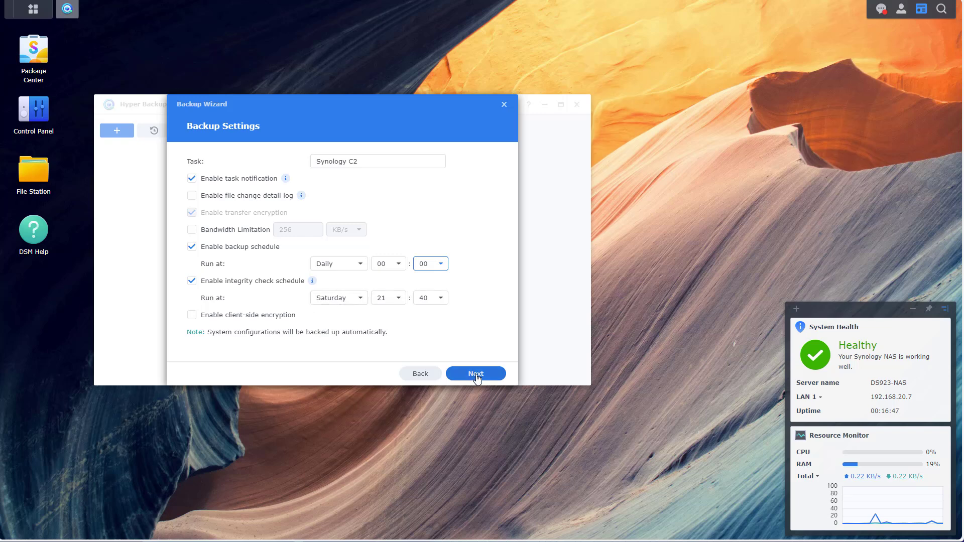
# - Review the summary and finish creating the Synology C2 backup task
pyautogui.click(475, 373)
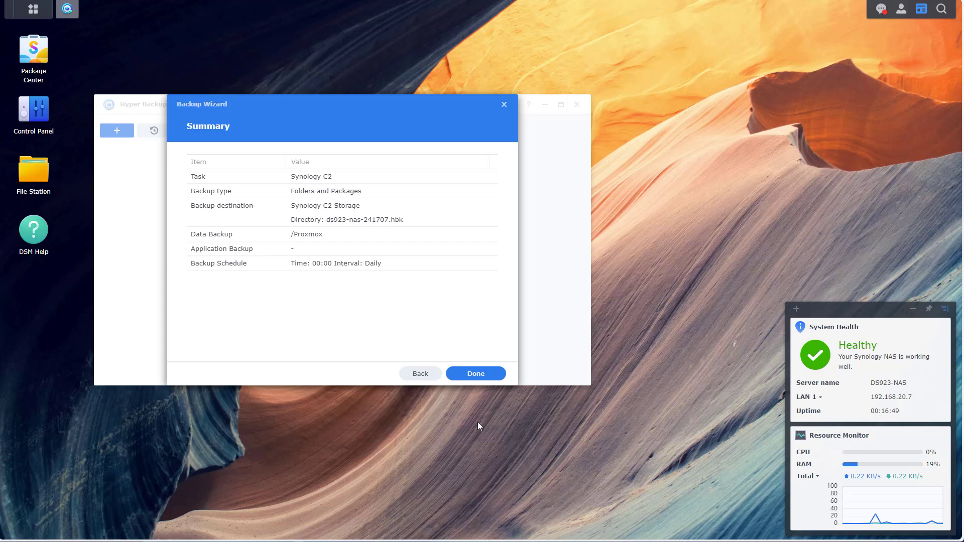
pyautogui.moveTo(476, 373)
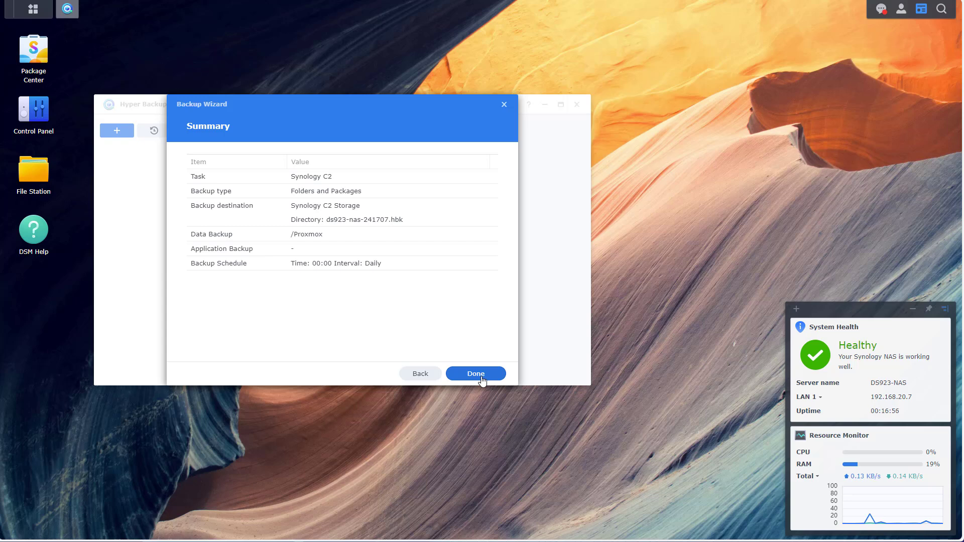
pyautogui.click(475, 374)
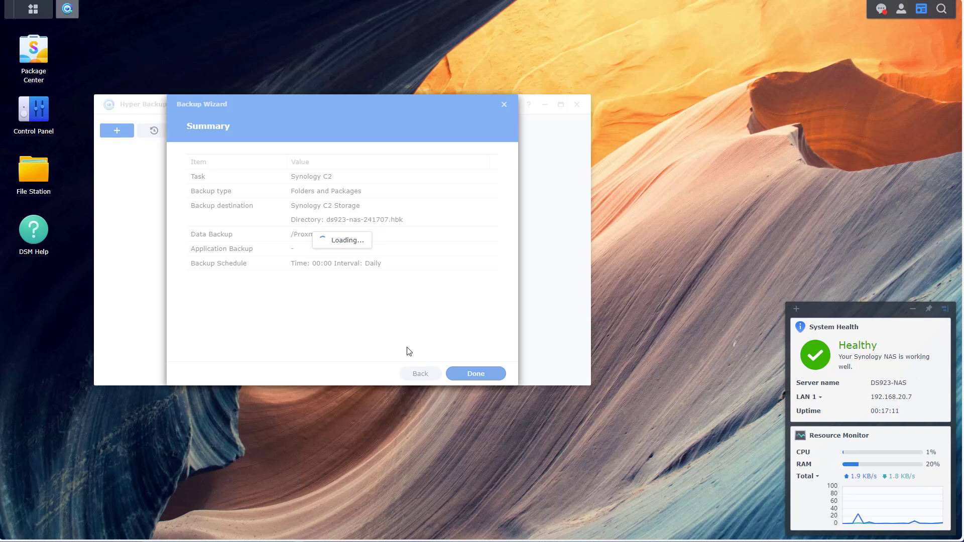
# - Run the first backup of the Synology C2 task now so it completes with Success
pyautogui.click(475, 373)
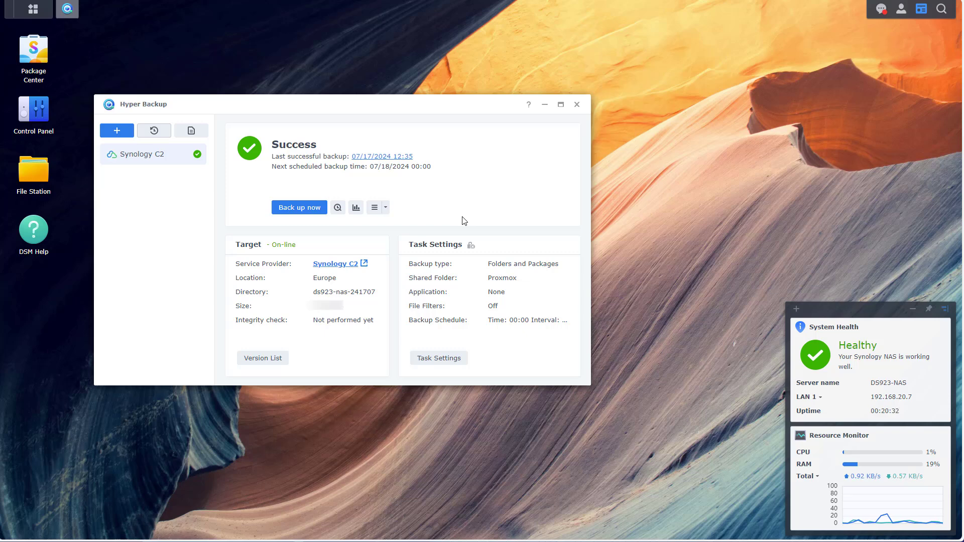
pyautogui.moveTo(201, 201)
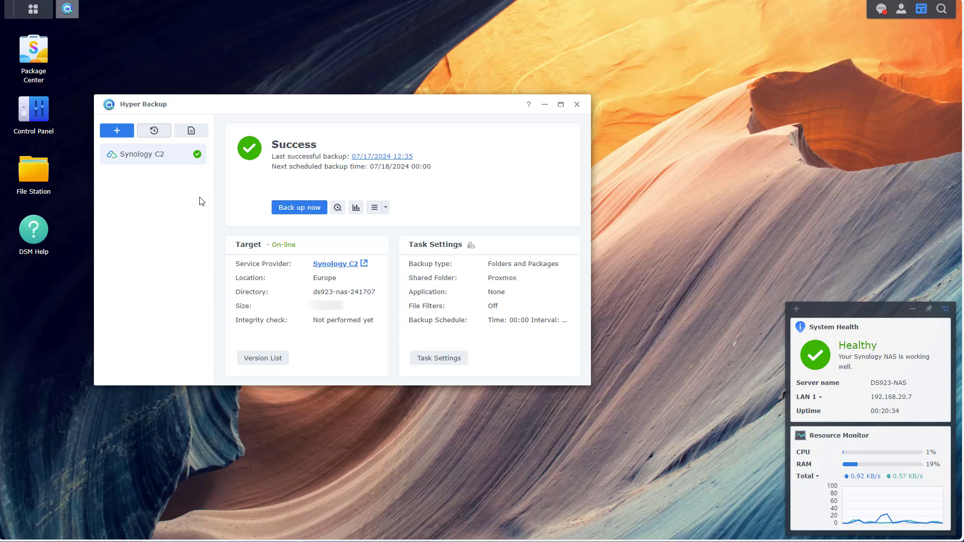
pyautogui.moveTo(191, 131)
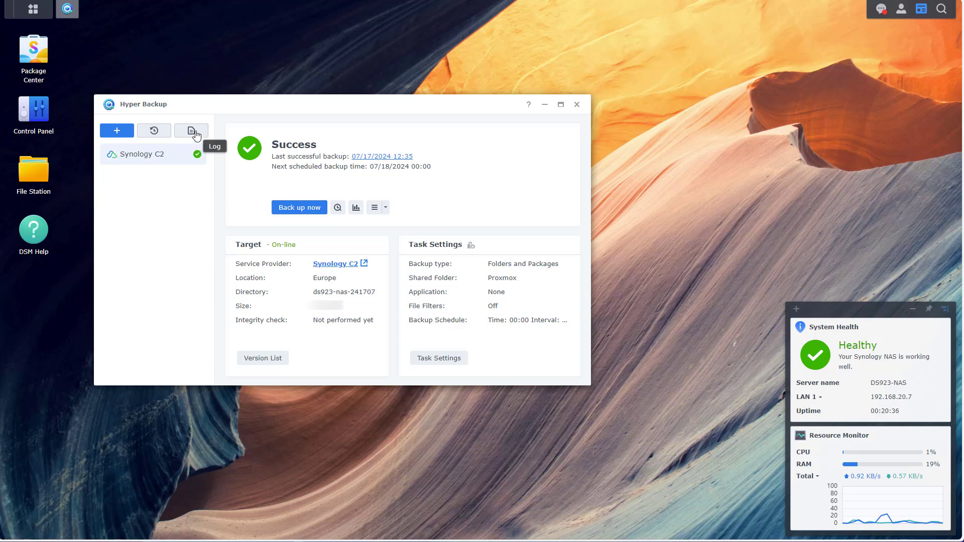
# - Preview restoring folders from the Synology C2 task, skipping system configuration, down to the Proxmox shared folder
pyautogui.click(154, 130)
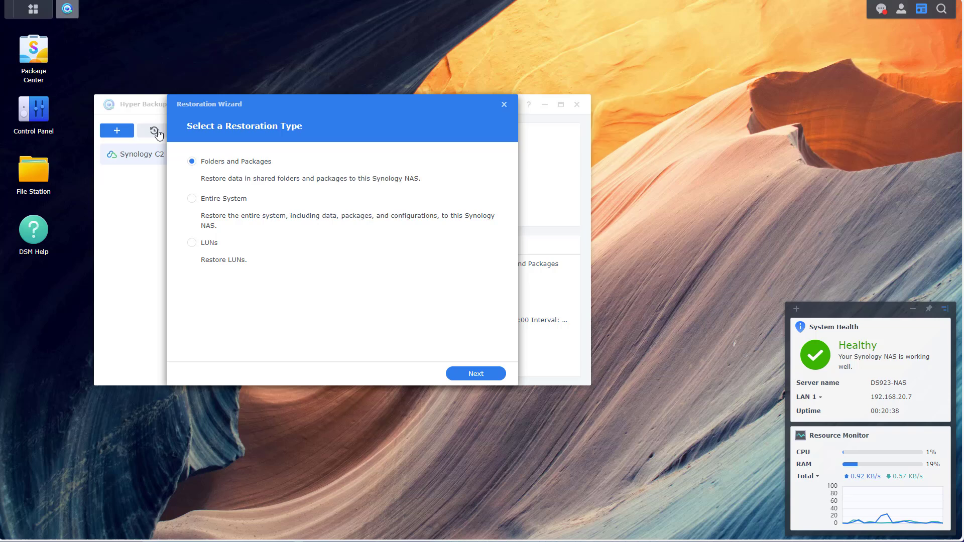
pyautogui.moveTo(521, 417)
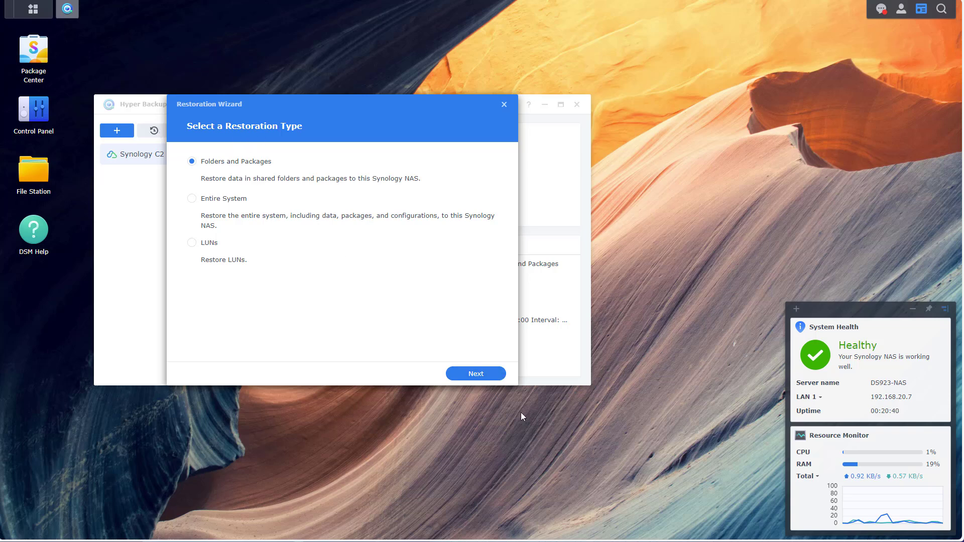
pyautogui.click(475, 374)
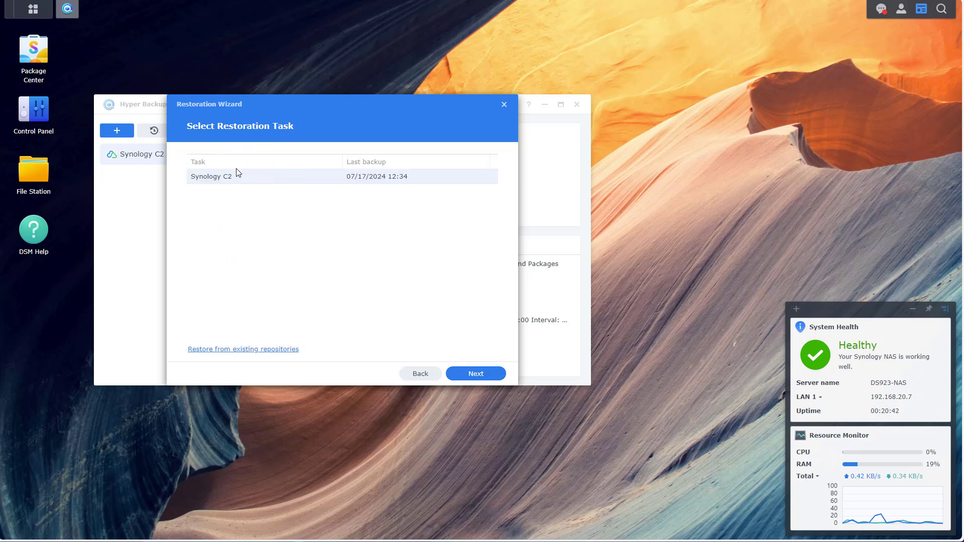
pyautogui.click(475, 373)
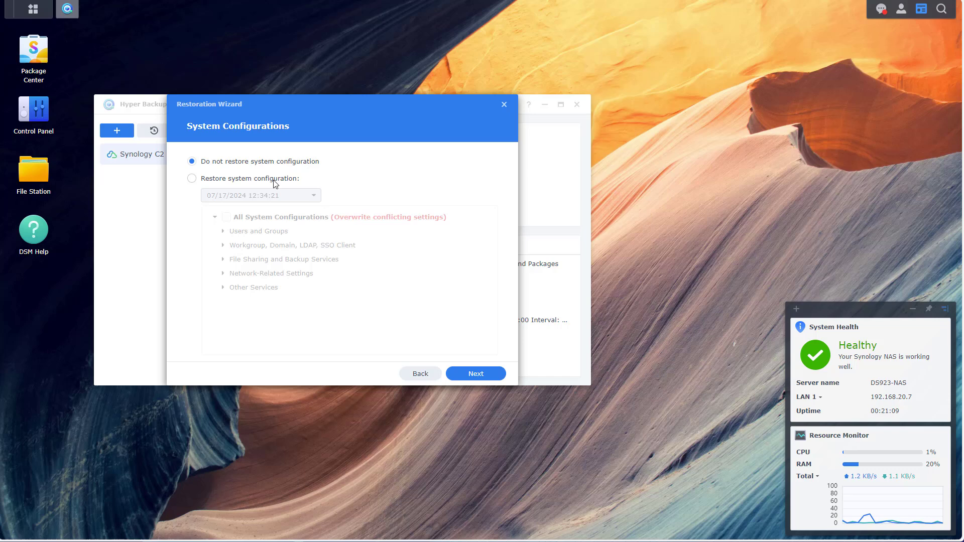
pyautogui.click(475, 373)
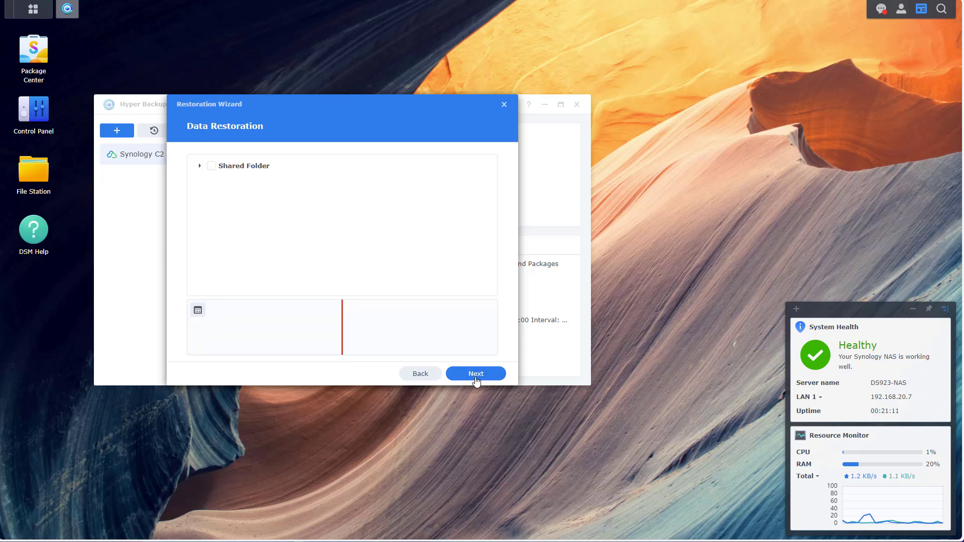
pyautogui.click(475, 374)
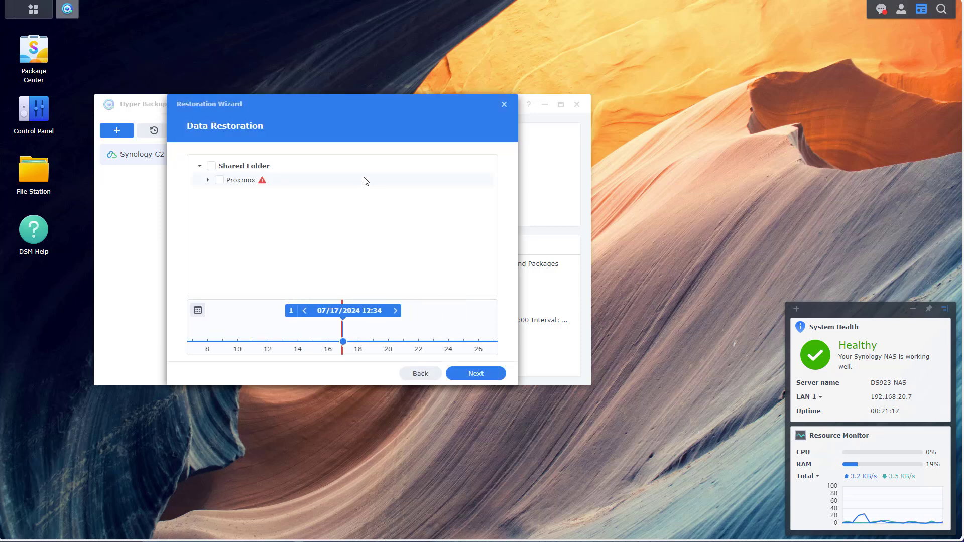
pyautogui.moveTo(256, 201)
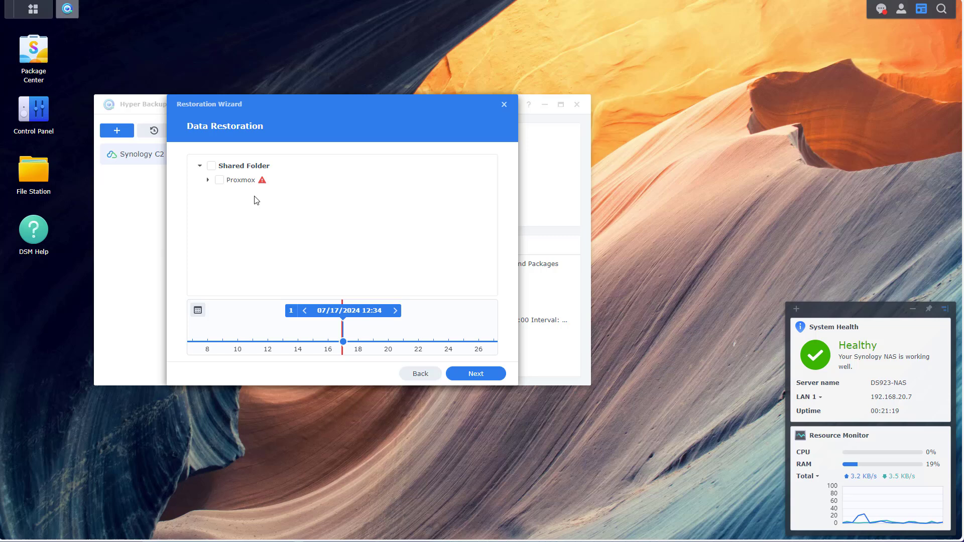
pyautogui.moveTo(263, 180)
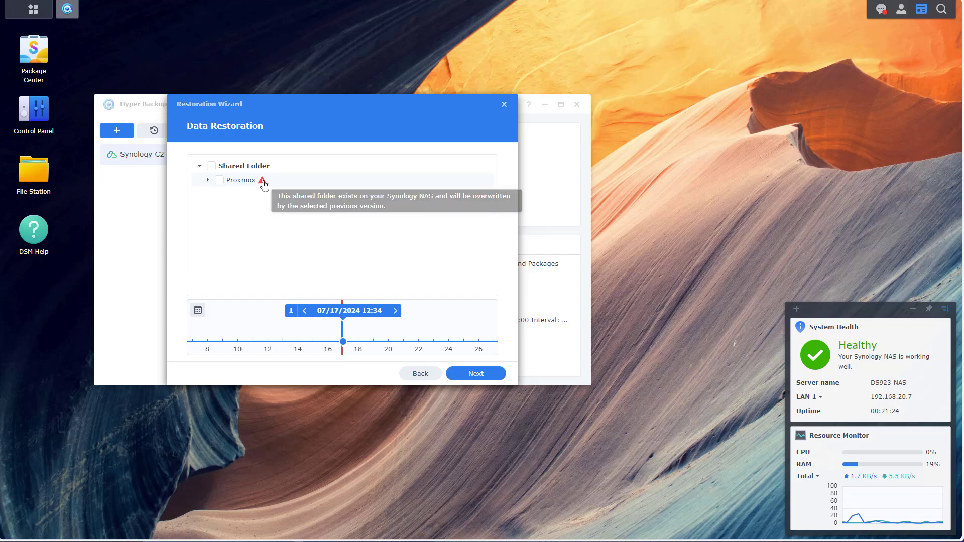
pyautogui.moveTo(285, 209)
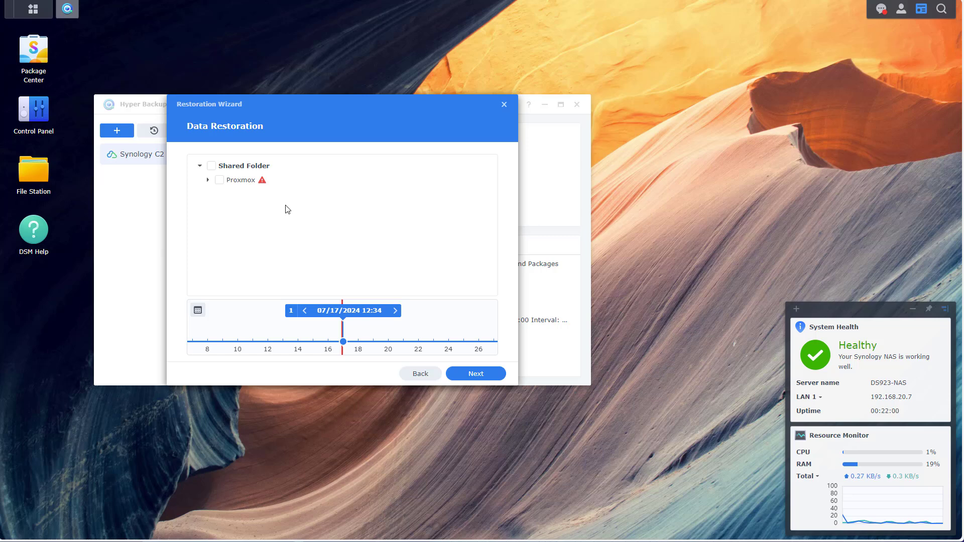
pyautogui.moveTo(403, 192)
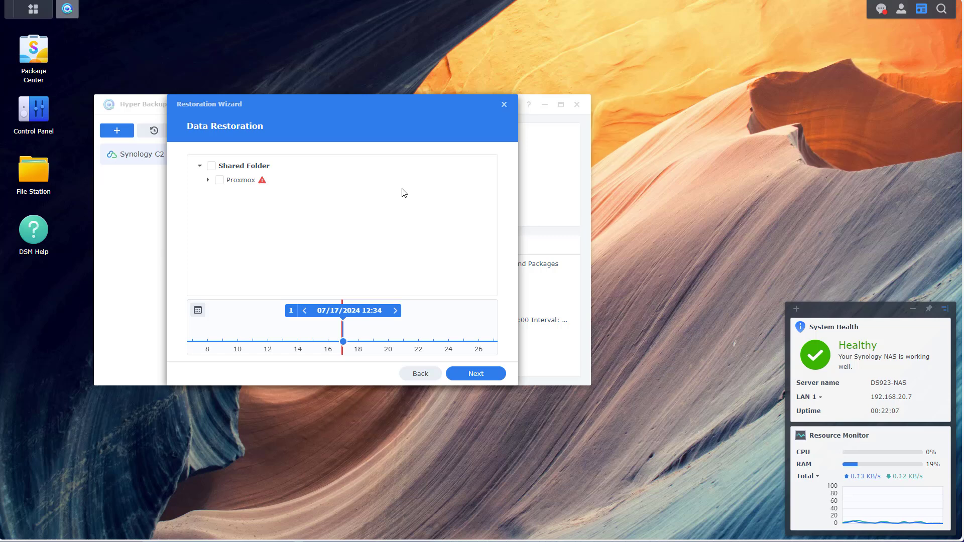
# - Cancel the restore wizard and close Hyper Backup to return to the desktop
pyautogui.click(503, 104)
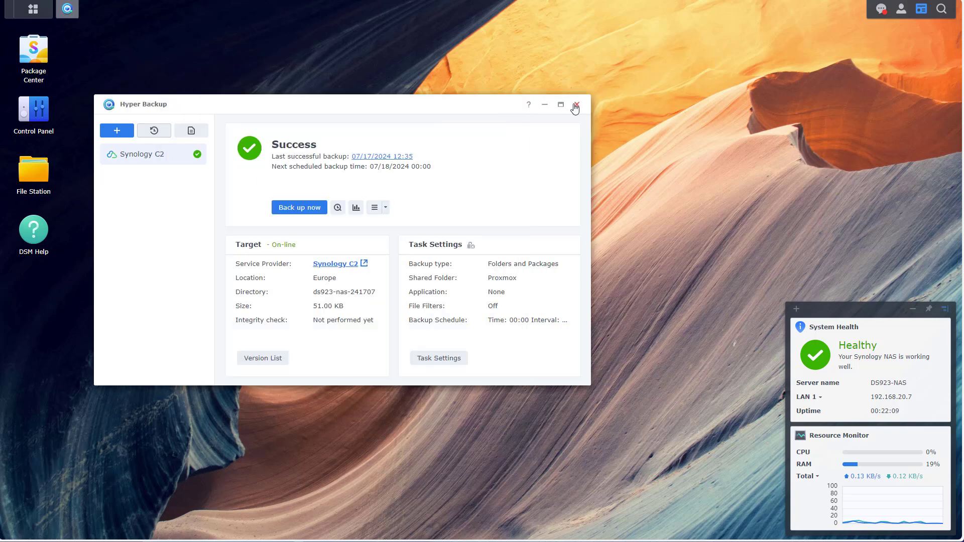
pyautogui.click(574, 103)
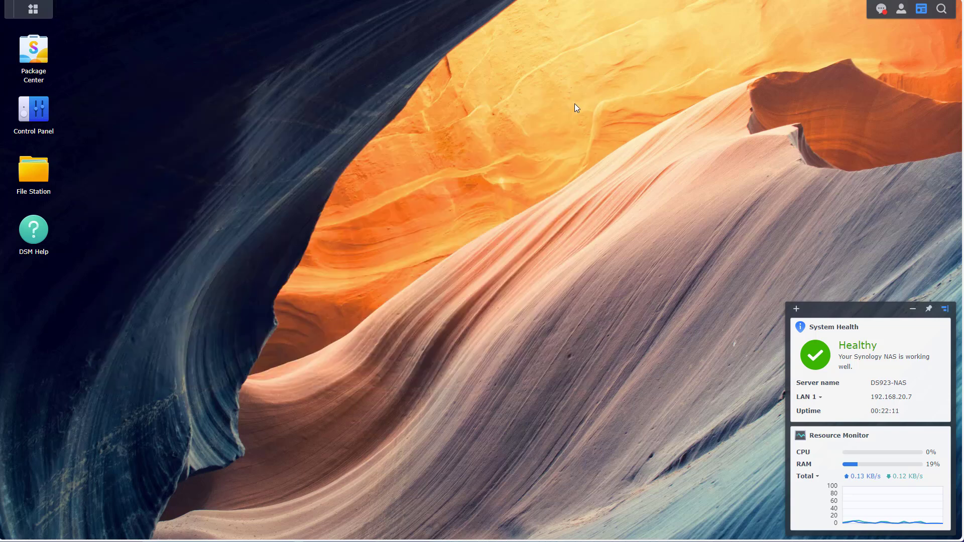